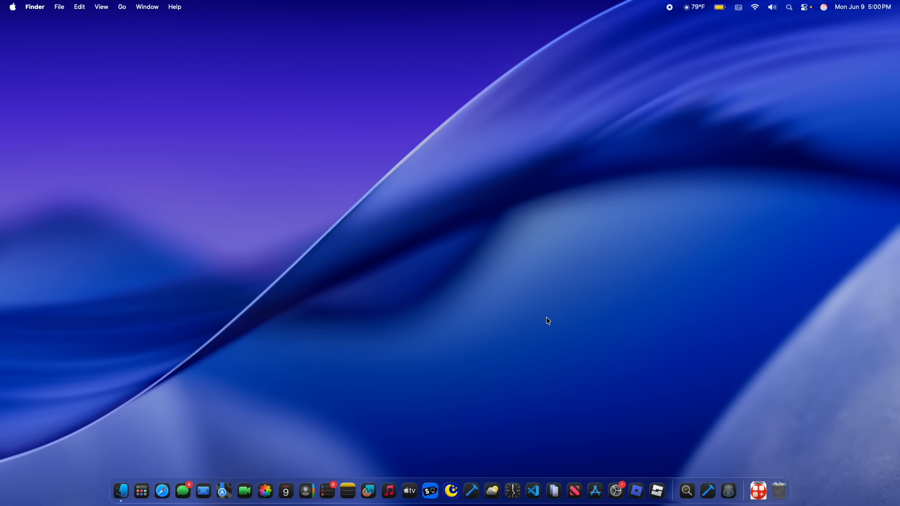
{"action": "mouse_move", "coordinate": [194, 60]}
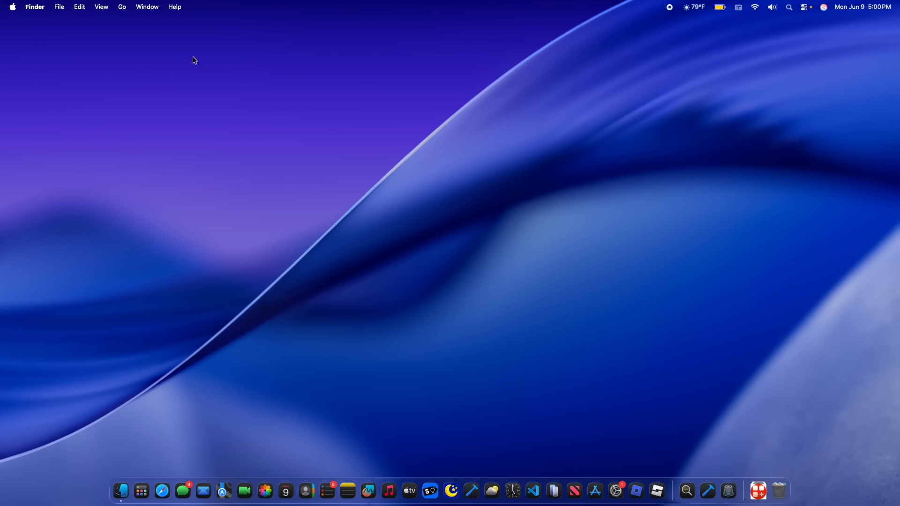
{"action": "mouse_move", "coordinate": [241, 219]}
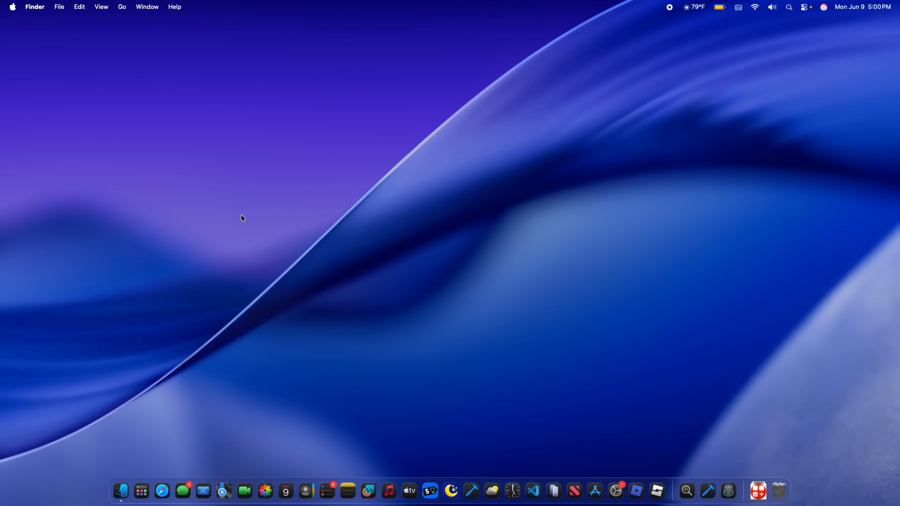
Step: Open System Settings to the Accessibility Display page with text and pointer options
{"action": "left_click", "coordinate": [615, 491]}
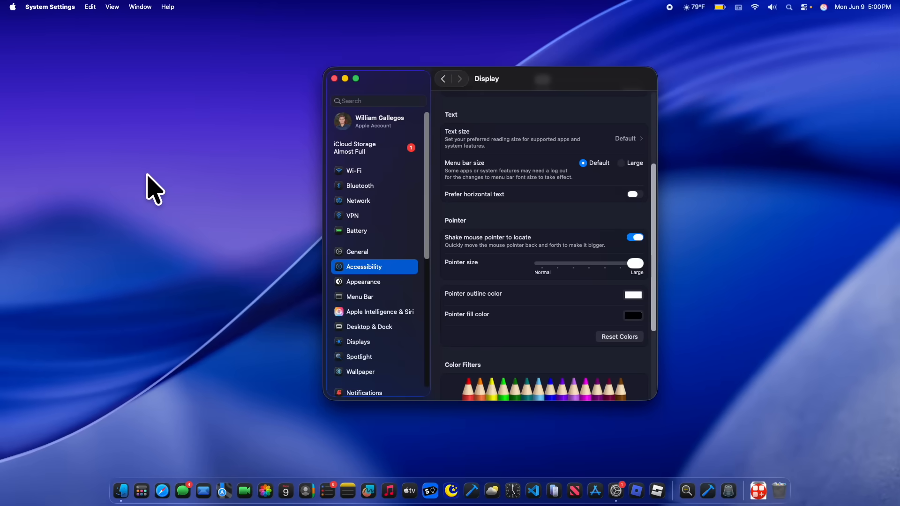
{"action": "mouse_move", "coordinate": [102, 193]}
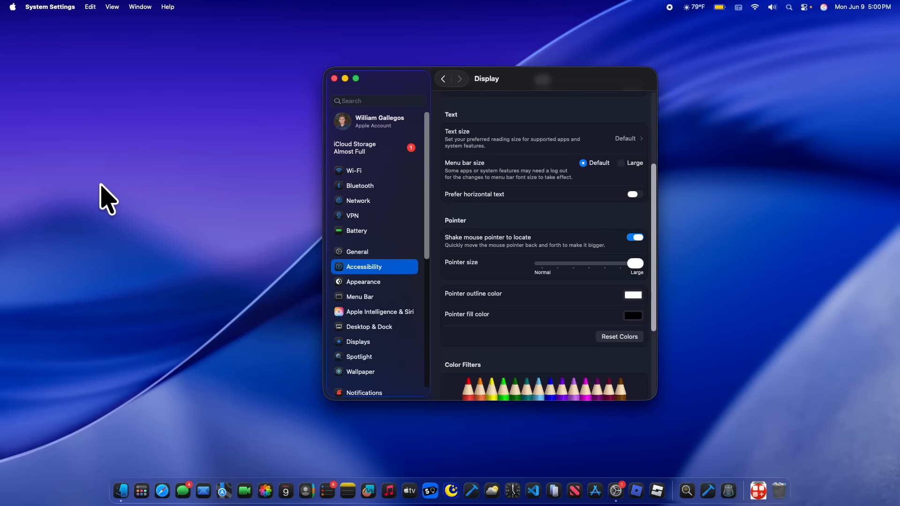
{"action": "mouse_move", "coordinate": [243, 157]}
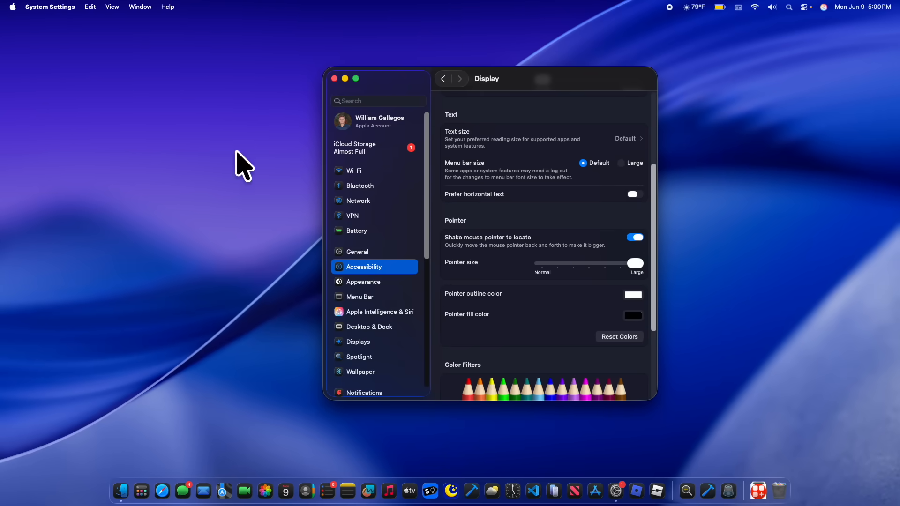
{"action": "mouse_move", "coordinate": [198, 202]}
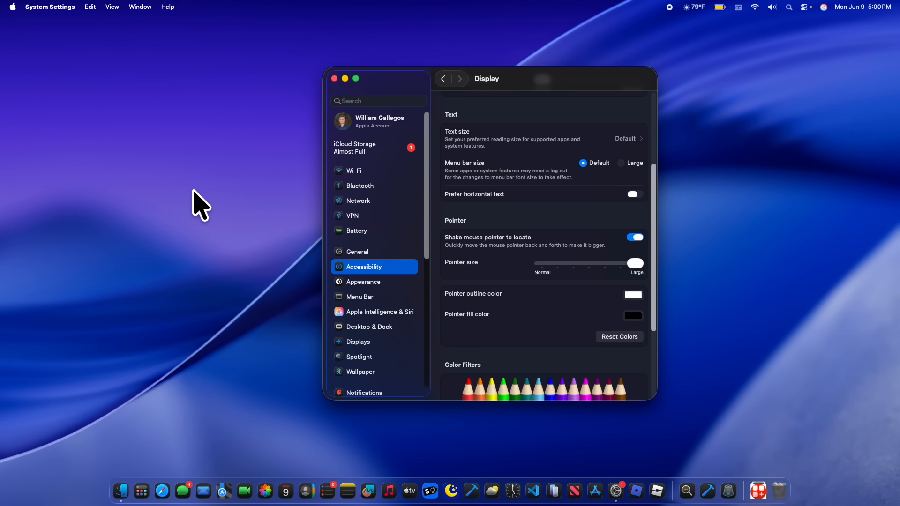
{"action": "mouse_move", "coordinate": [303, 221]}
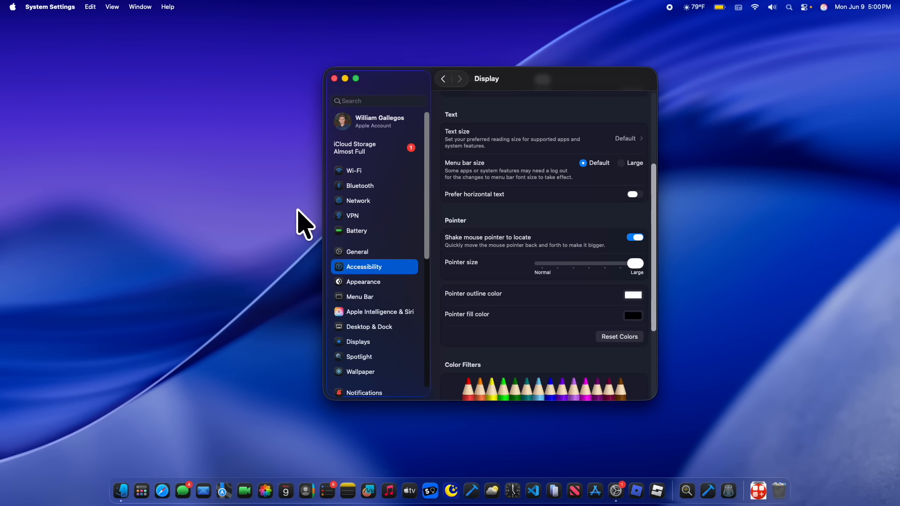
{"action": "mouse_move", "coordinate": [257, 170]}
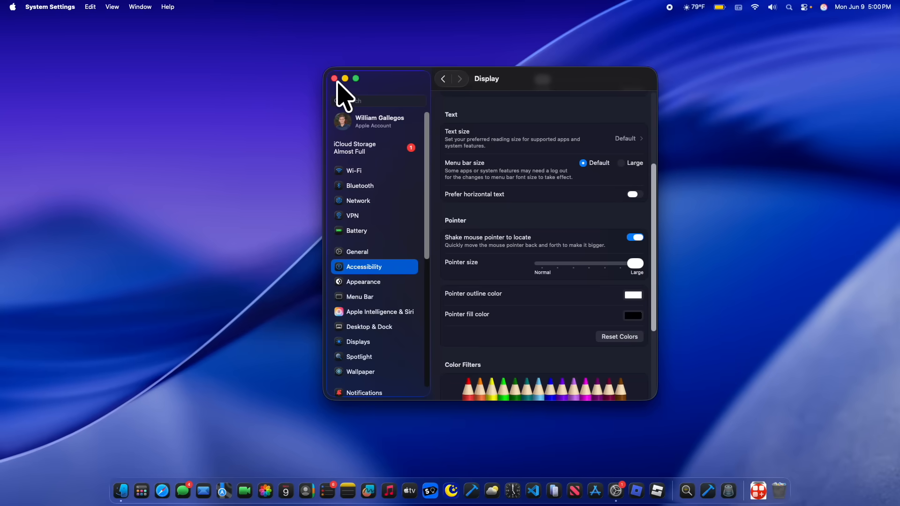
Step: Close System Settings, then open and close the App Store window
{"action": "left_click", "coordinate": [334, 79]}
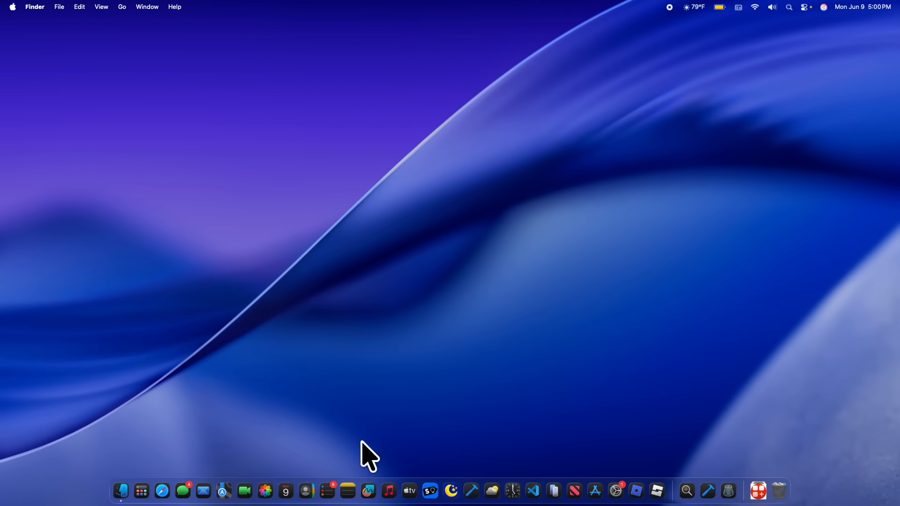
{"action": "left_click", "coordinate": [594, 489]}
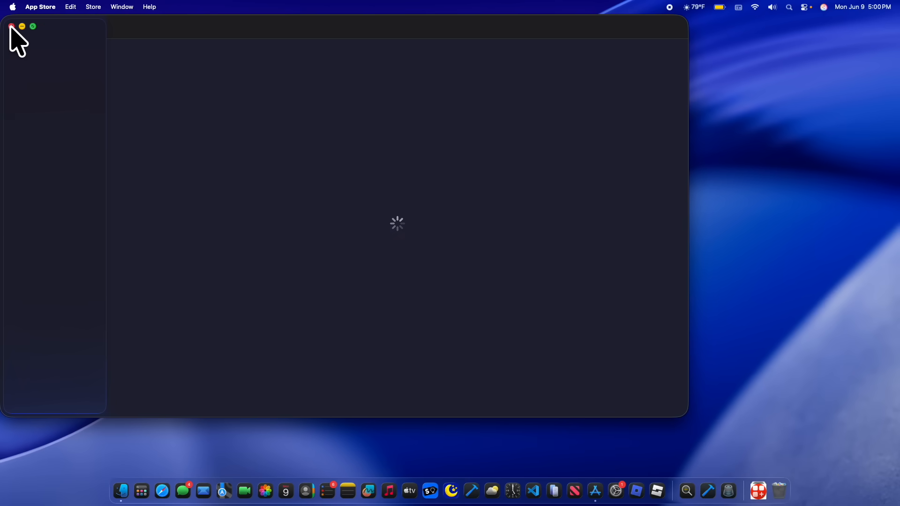
{"action": "left_click", "coordinate": [11, 27]}
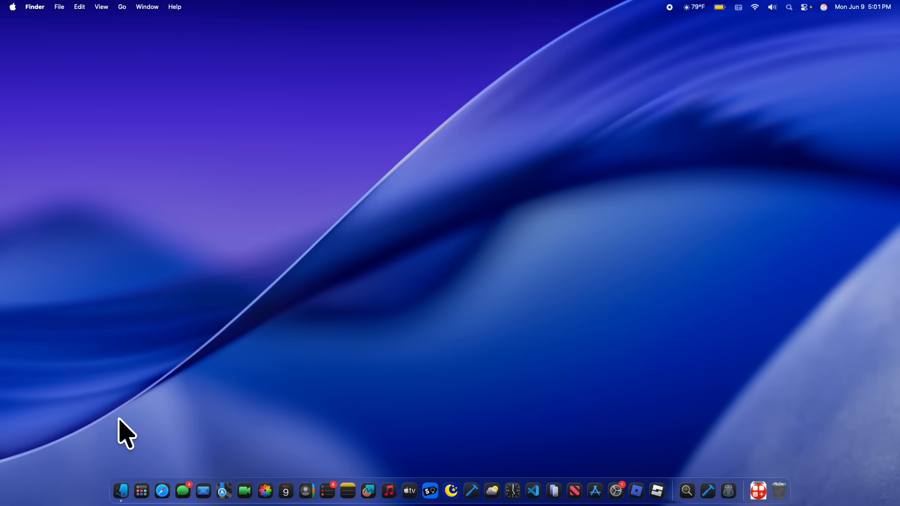
{"action": "mouse_move", "coordinate": [132, 384]}
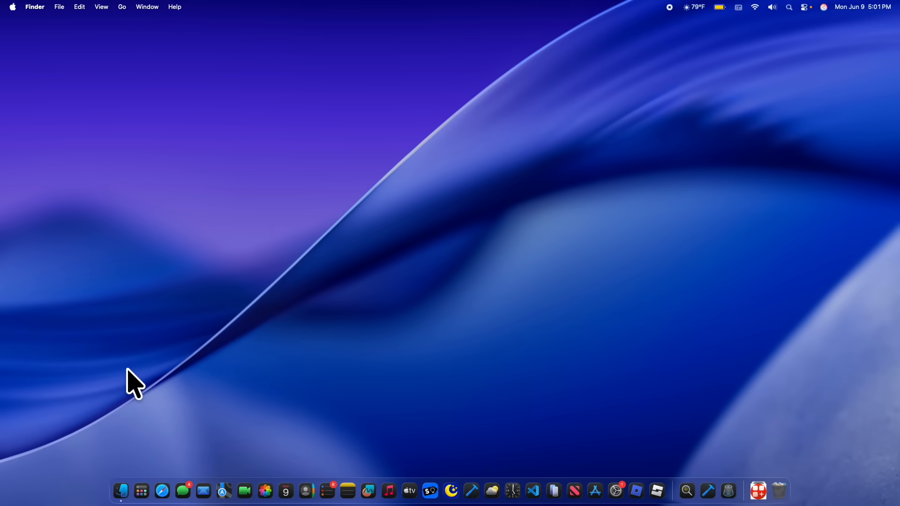
{"action": "mouse_move", "coordinate": [152, 484]}
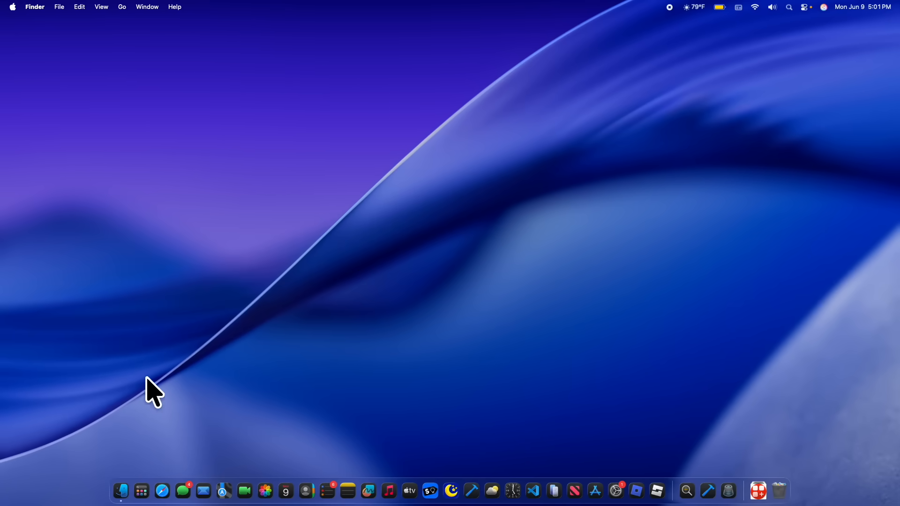
Step: Search the Apps launcher for 'willi' and launch WilliWidgets
{"action": "left_click", "coordinate": [141, 490]}
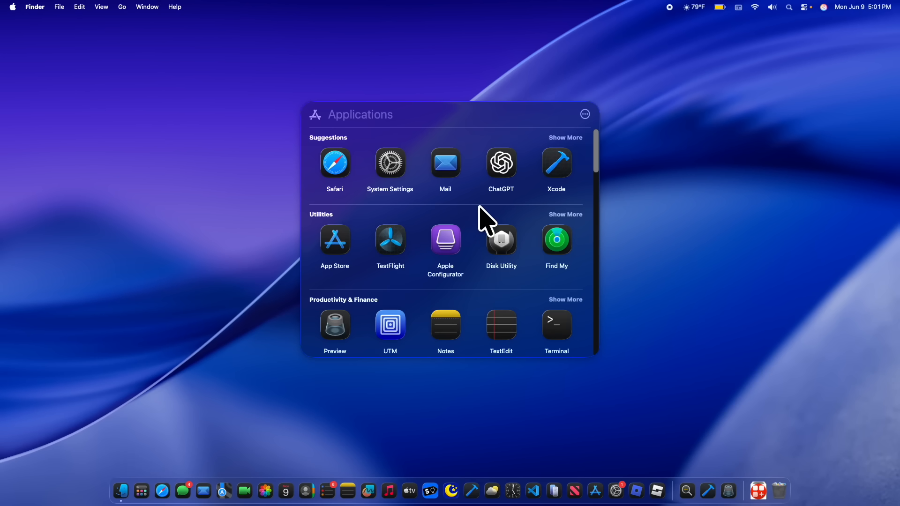
{"action": "scroll", "scroll_direction": "down", "scroll_amount": 3}
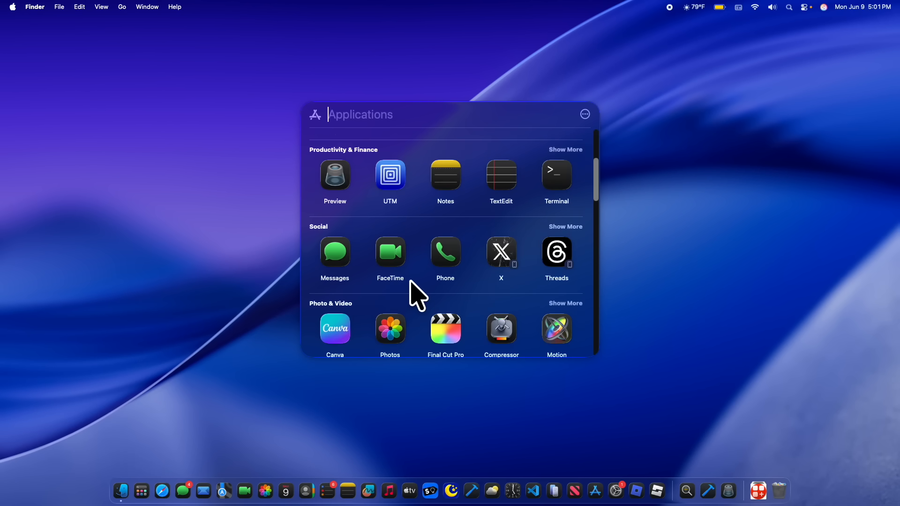
{"action": "left_click", "coordinate": [585, 114]}
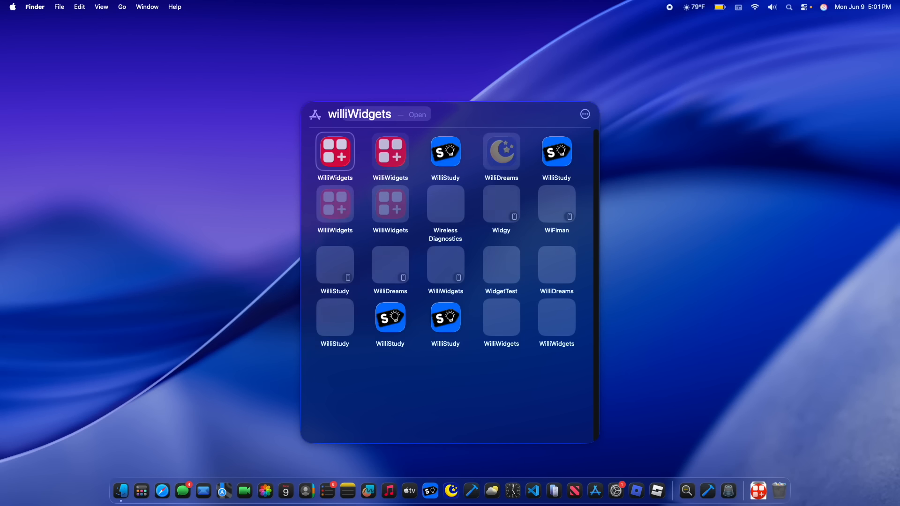
{"action": "type", "text": "willi"}
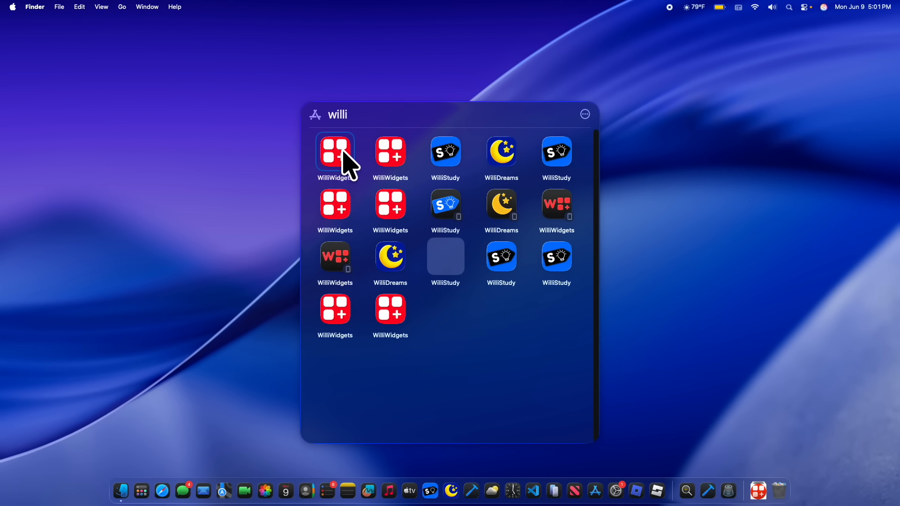
{"action": "double_click", "coordinate": [335, 151]}
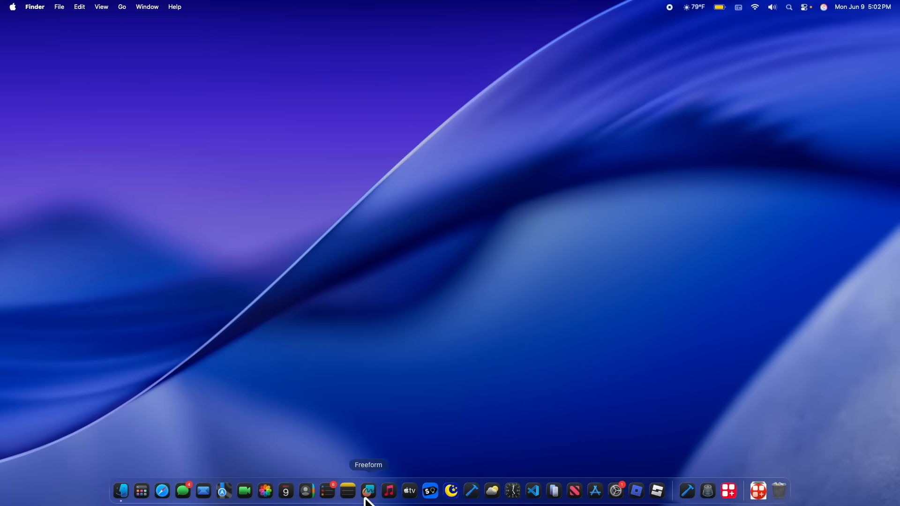
{"action": "mouse_move", "coordinate": [707, 499]}
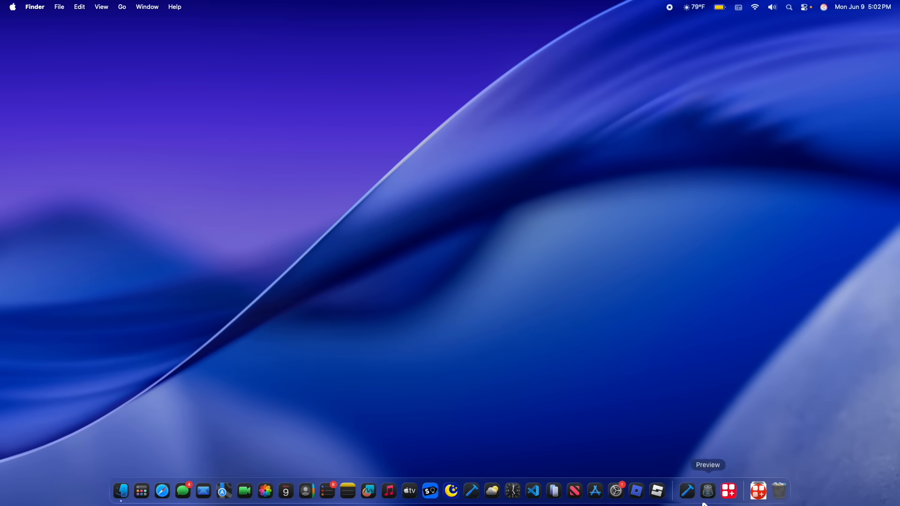
{"action": "mouse_move", "coordinate": [615, 491]}
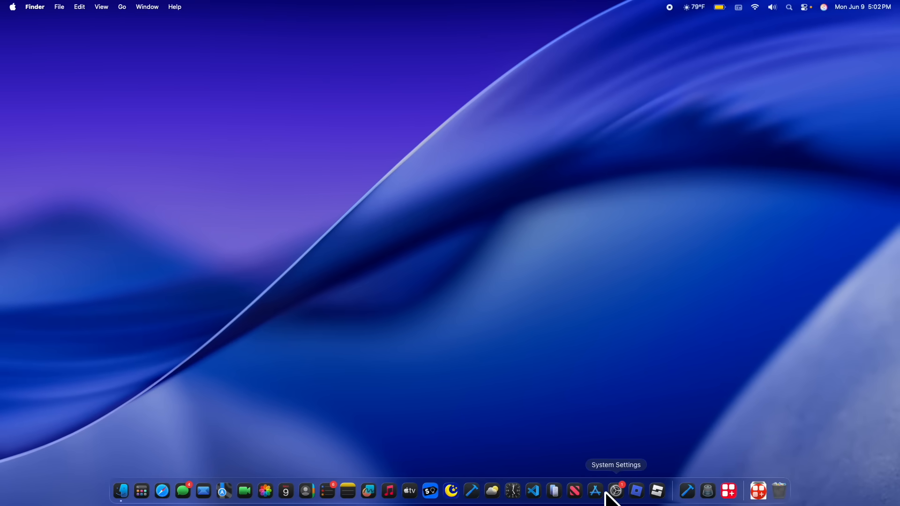
Step: In Appearance settings, set icon and widget style to Clear, Light variant
{"action": "left_click", "coordinate": [615, 491]}
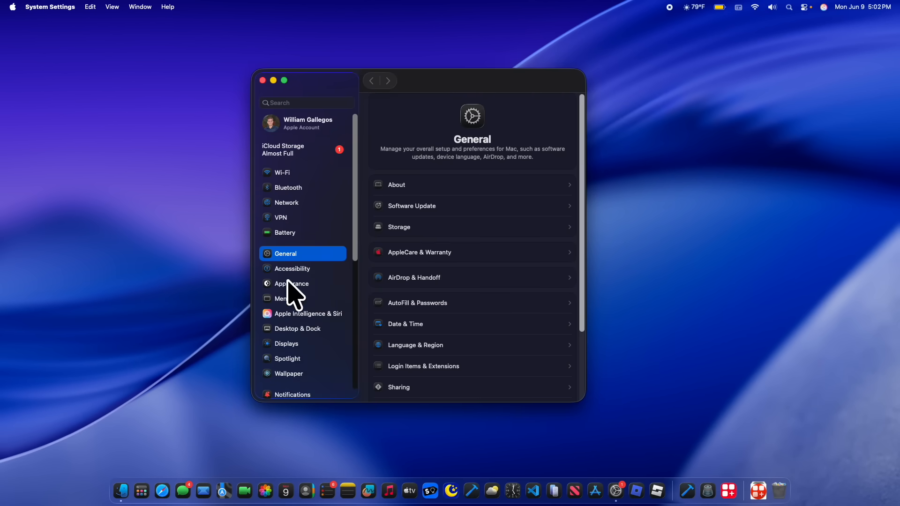
{"action": "left_click", "coordinate": [292, 284]}
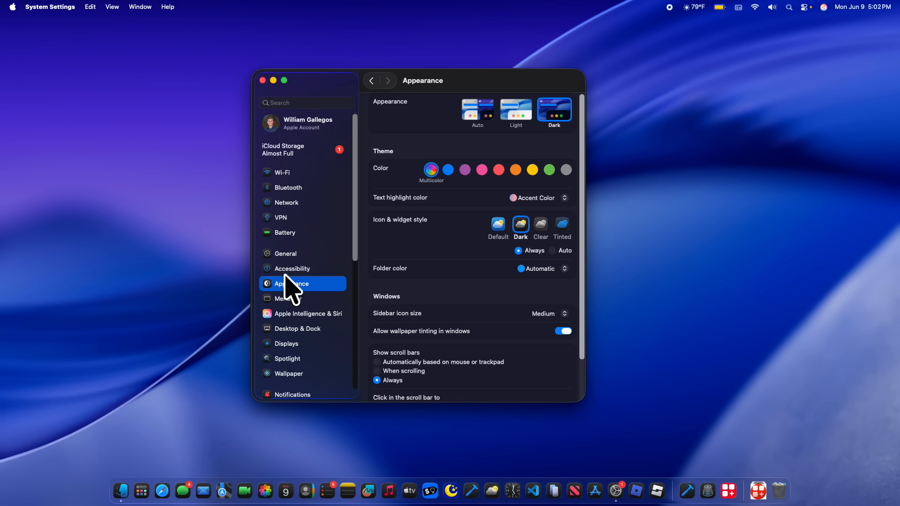
{"action": "left_click", "coordinate": [541, 225]}
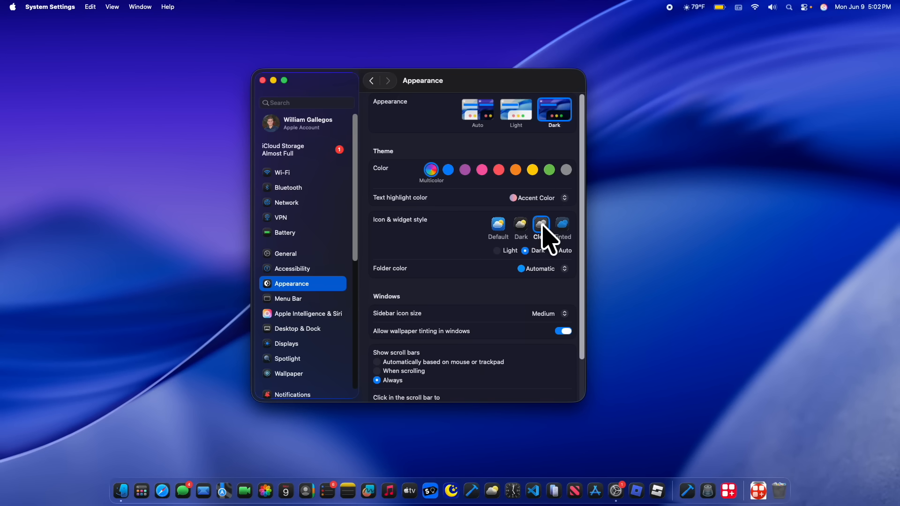
{"action": "left_click", "coordinate": [541, 224]}
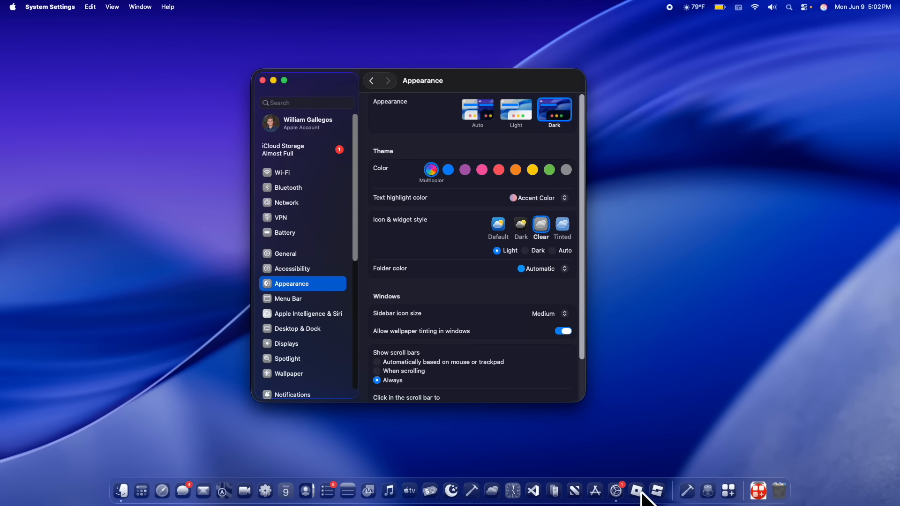
{"action": "mouse_move", "coordinate": [384, 287]}
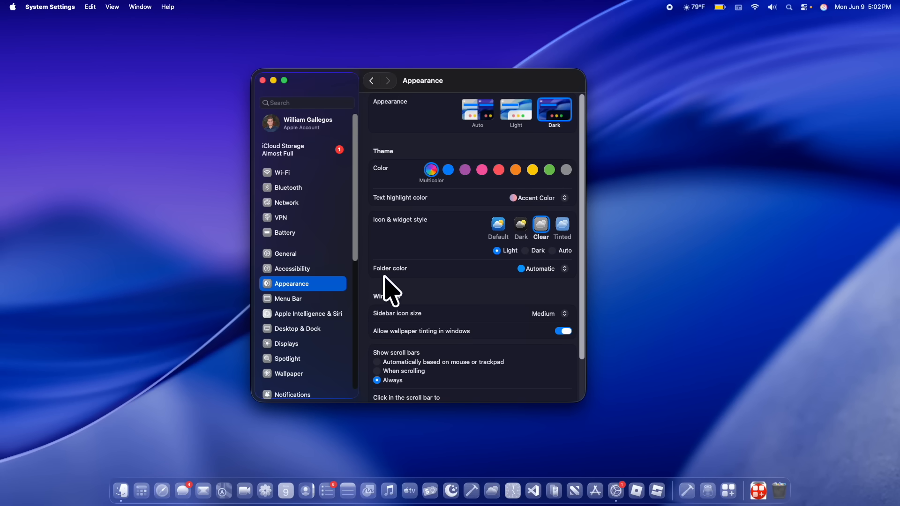
{"action": "left_click", "coordinate": [562, 225]}
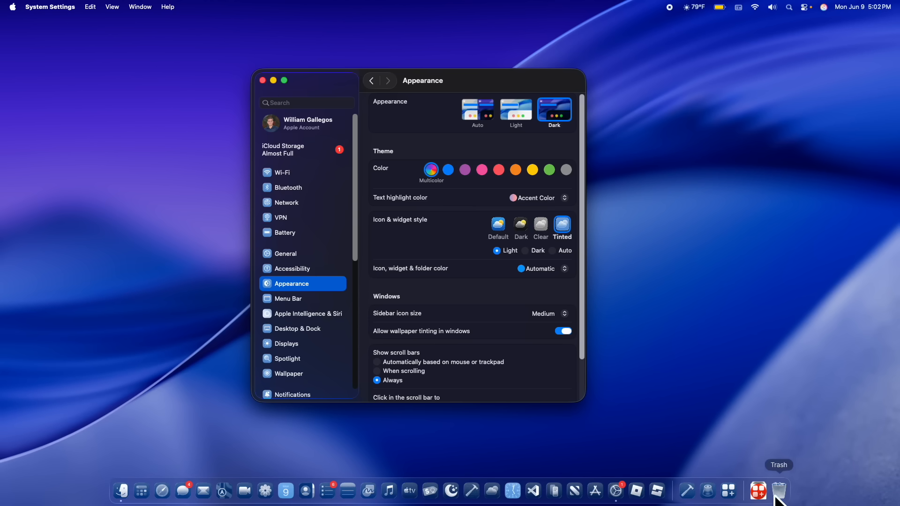
{"action": "left_click", "coordinate": [540, 269]}
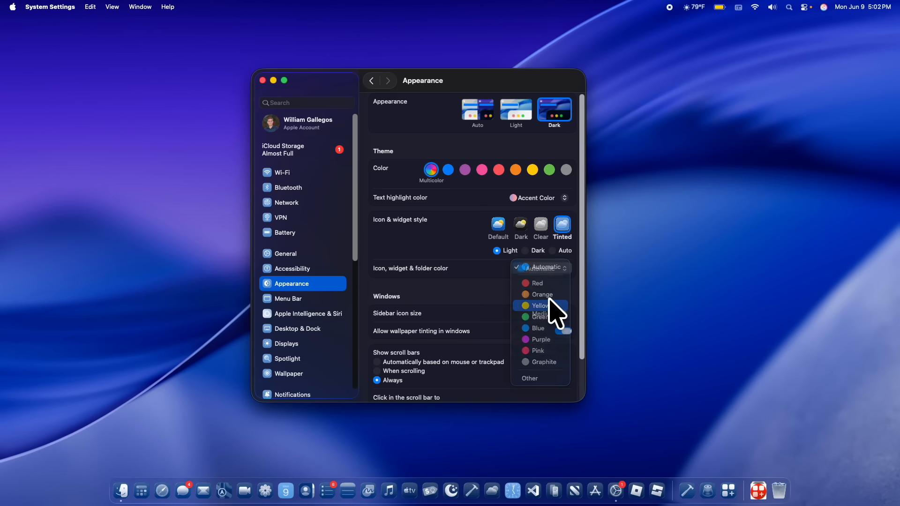
{"action": "left_click", "coordinate": [539, 306]}
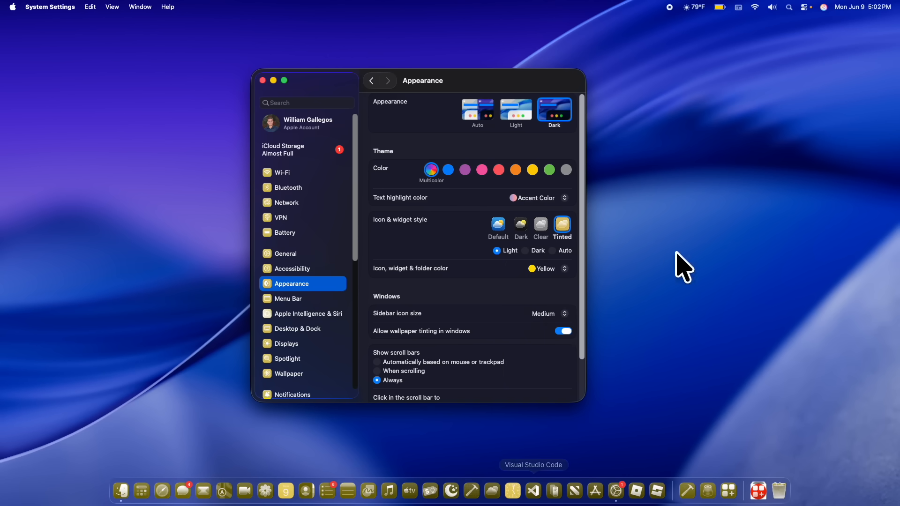
{"action": "left_click", "coordinate": [548, 268]}
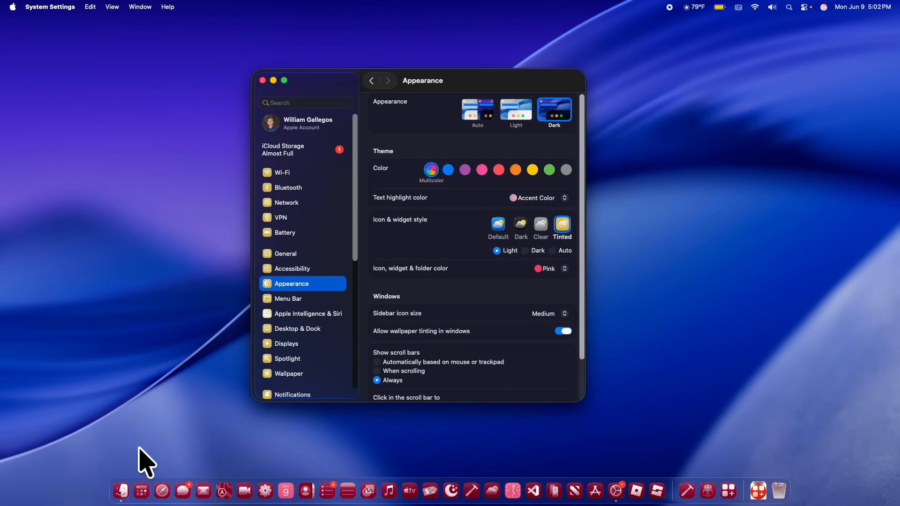
{"action": "left_click", "coordinate": [545, 269]}
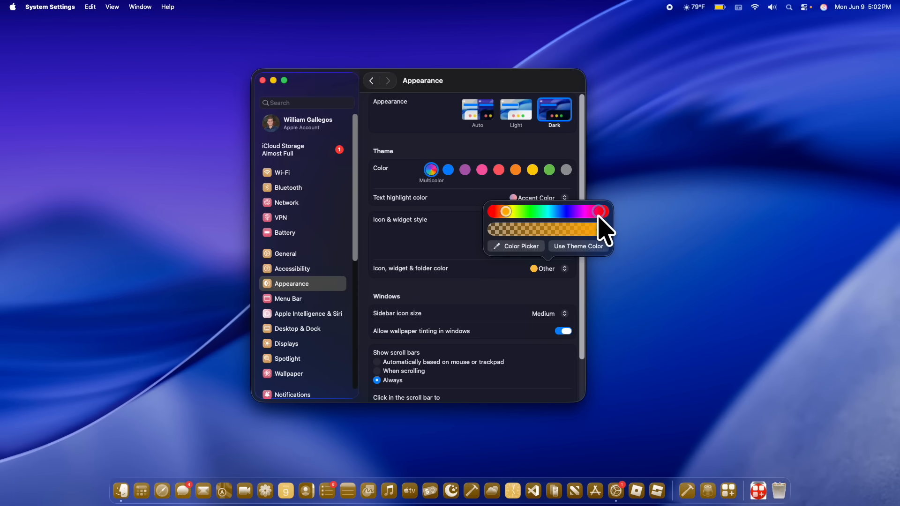
{"action": "left_click_drag", "start_coordinate": [598, 212], "coordinate": [493, 212]}
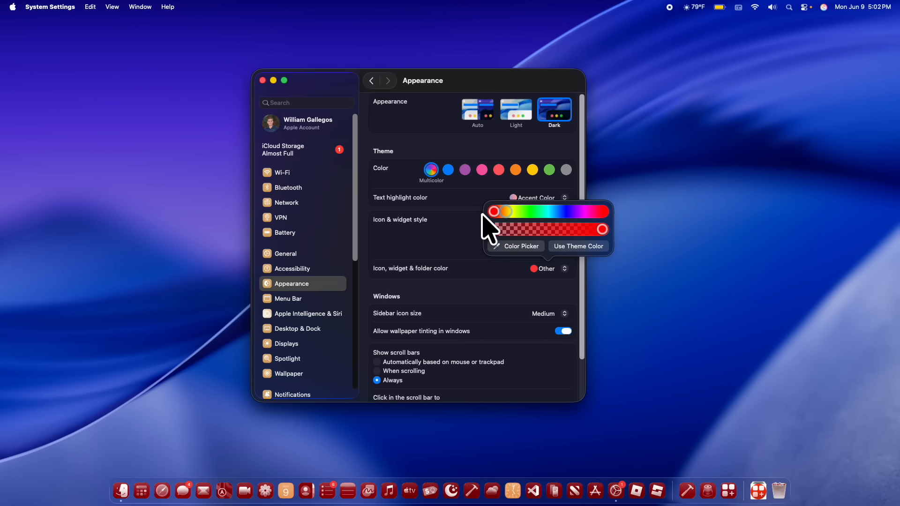
{"action": "mouse_move", "coordinate": [574, 266]}
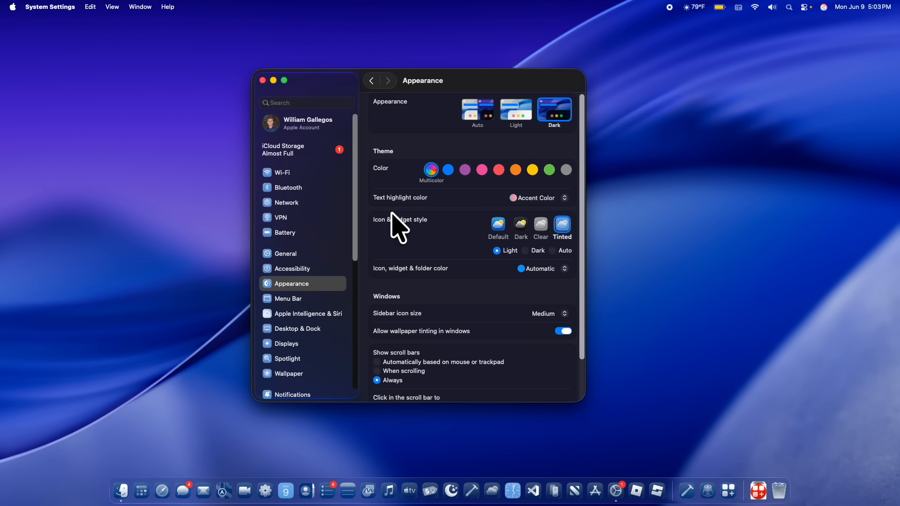
{"action": "mouse_move", "coordinate": [123, 490]}
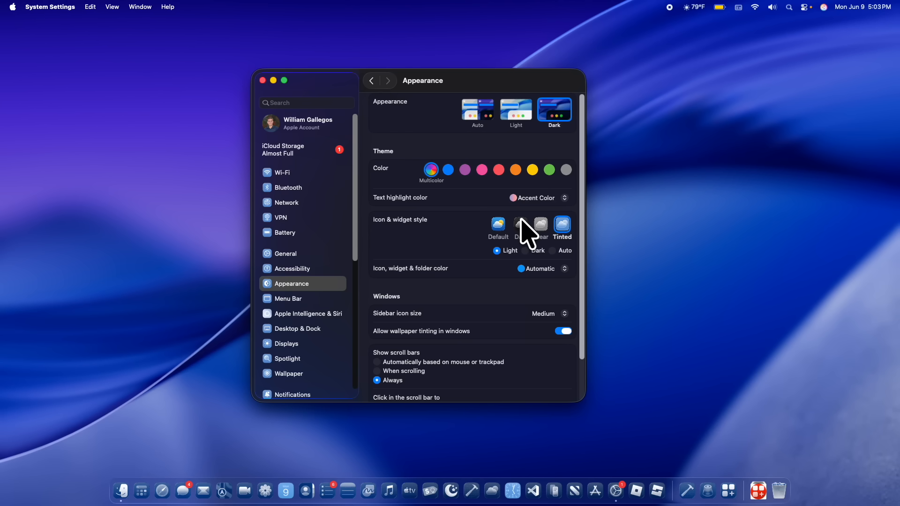
Step: Switch icons and widgets to the Dark style and bring up Menu Bar settings
{"action": "left_click", "coordinate": [520, 225]}
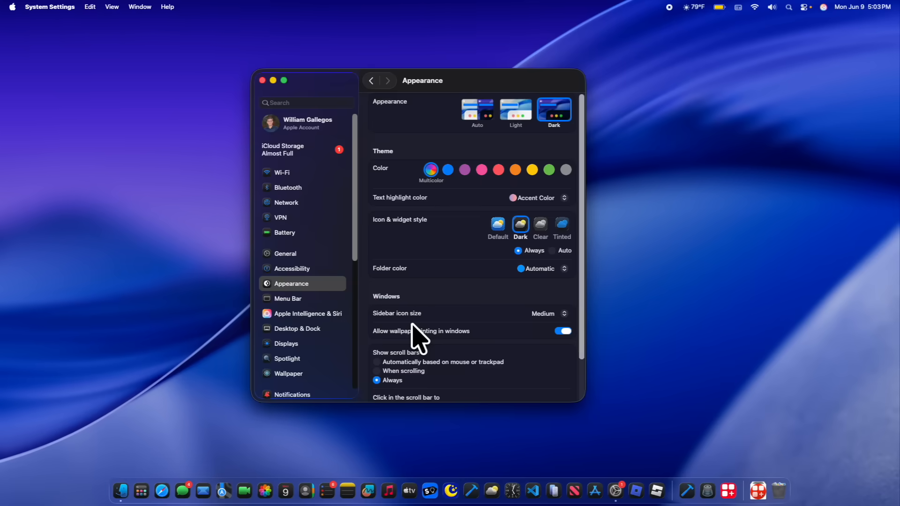
{"action": "mouse_move", "coordinate": [327, 319]}
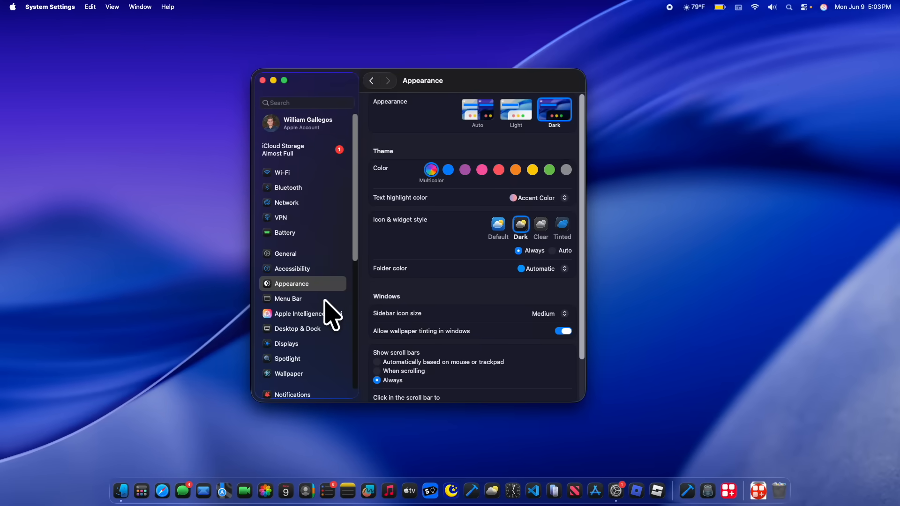
{"action": "left_click", "coordinate": [288, 298]}
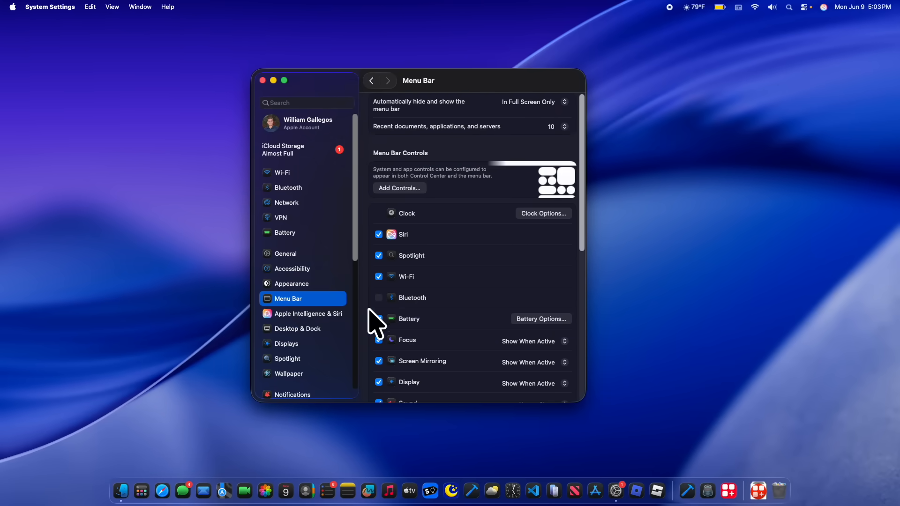
{"action": "mouse_move", "coordinate": [410, 301]}
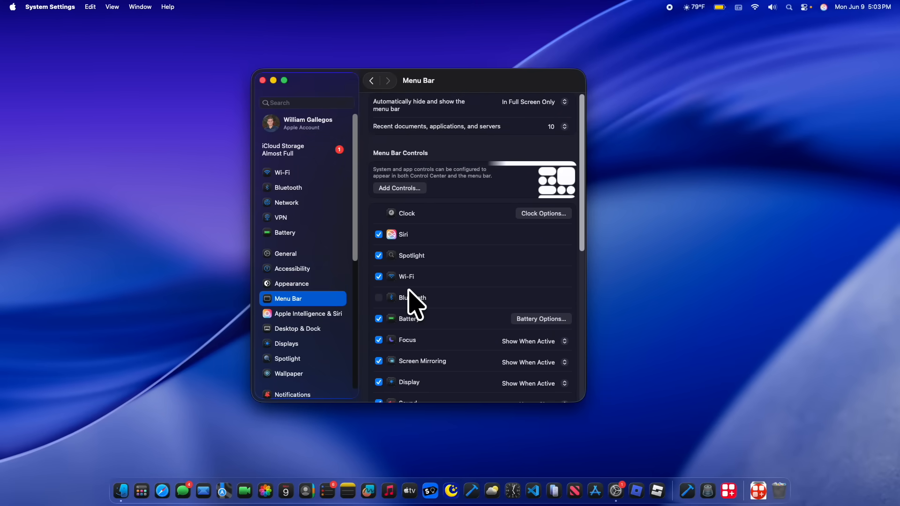
{"action": "scroll", "scroll_direction": "down", "scroll_amount": 3}
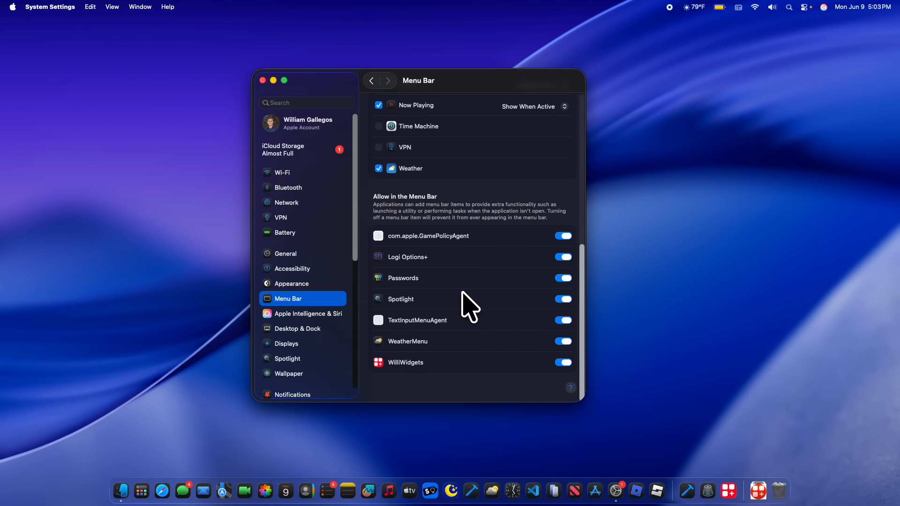
{"action": "mouse_move", "coordinate": [517, 204]}
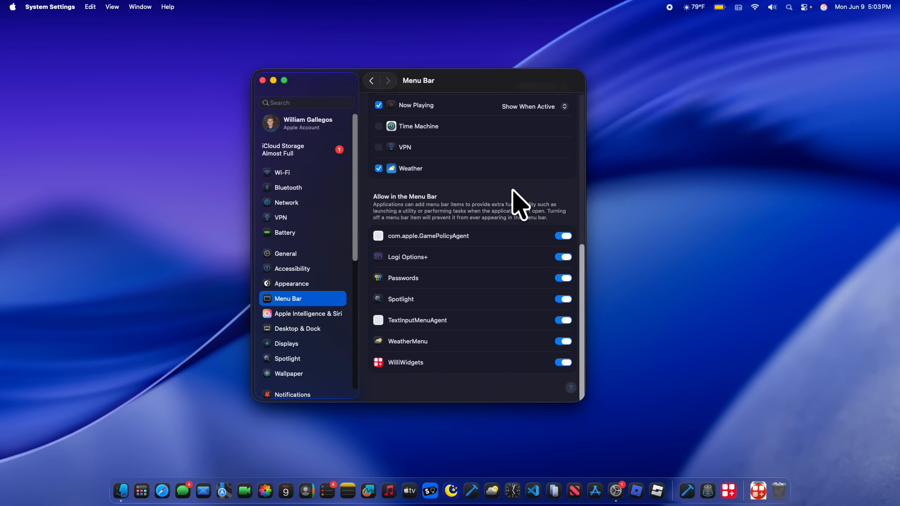
{"action": "mouse_move", "coordinate": [453, 379]}
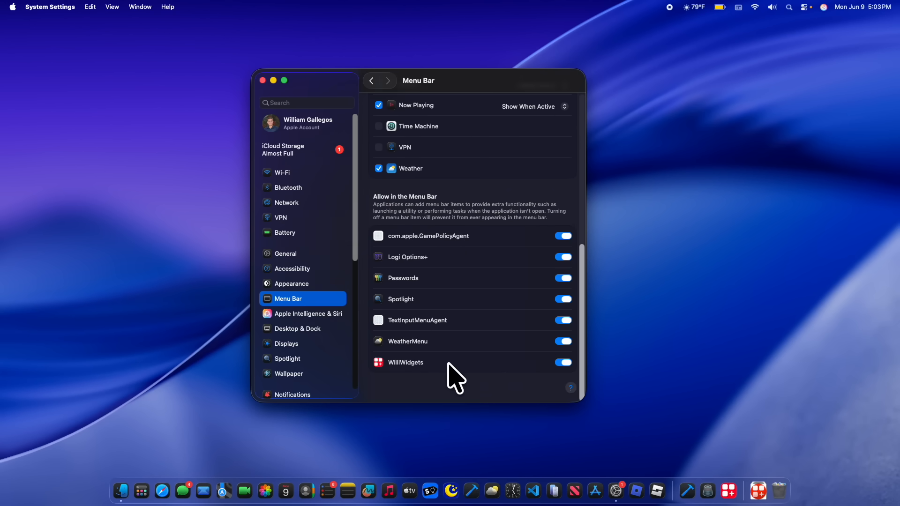
{"action": "mouse_move", "coordinate": [543, 435]}
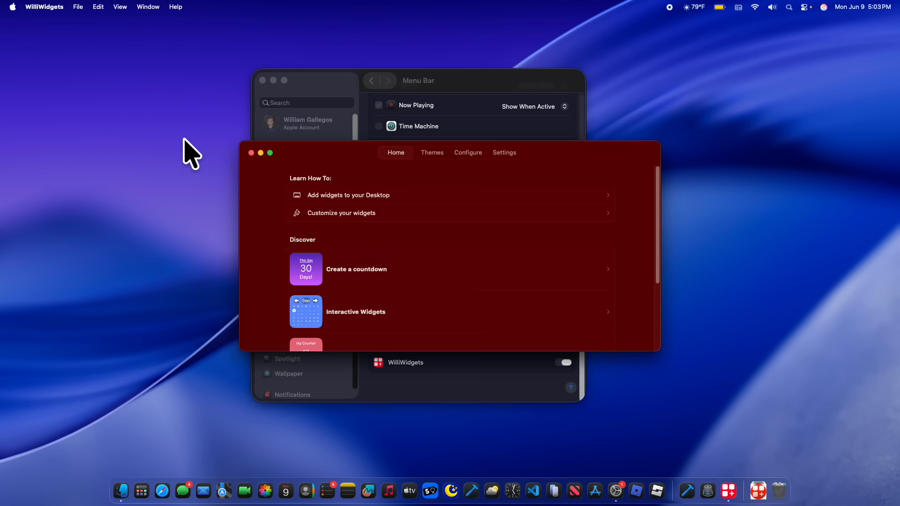
Step: Turn off WilliWidgets' Battery Pro menu bar readout, then close WilliWidgets
{"action": "left_click", "coordinate": [468, 152]}
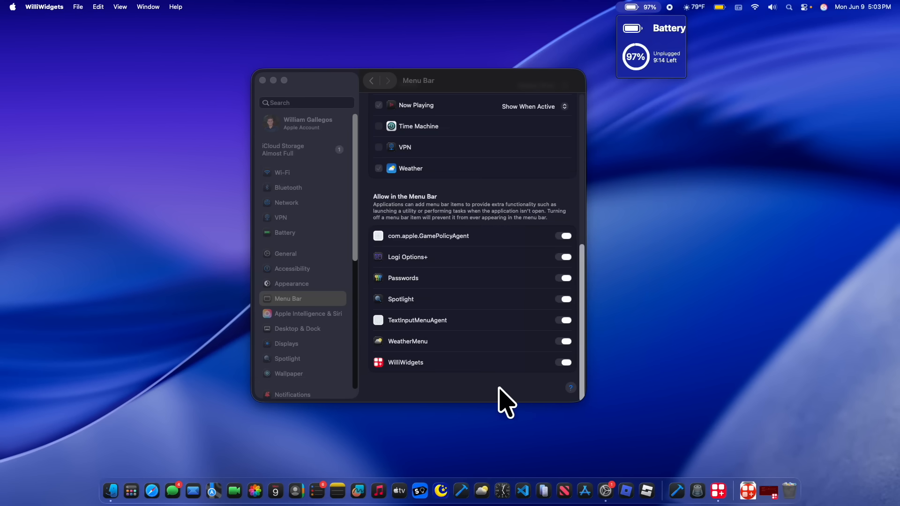
{"action": "left_click", "coordinate": [563, 363]}
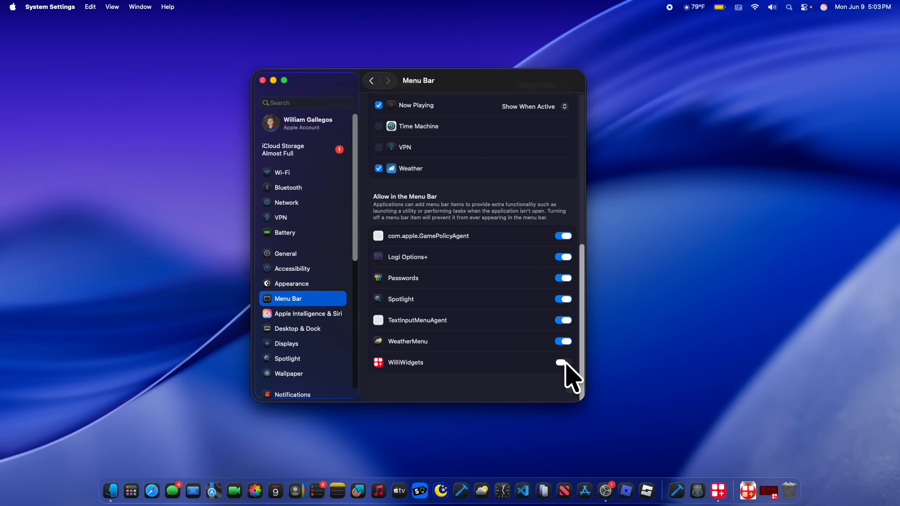
{"action": "left_click", "coordinate": [563, 362]}
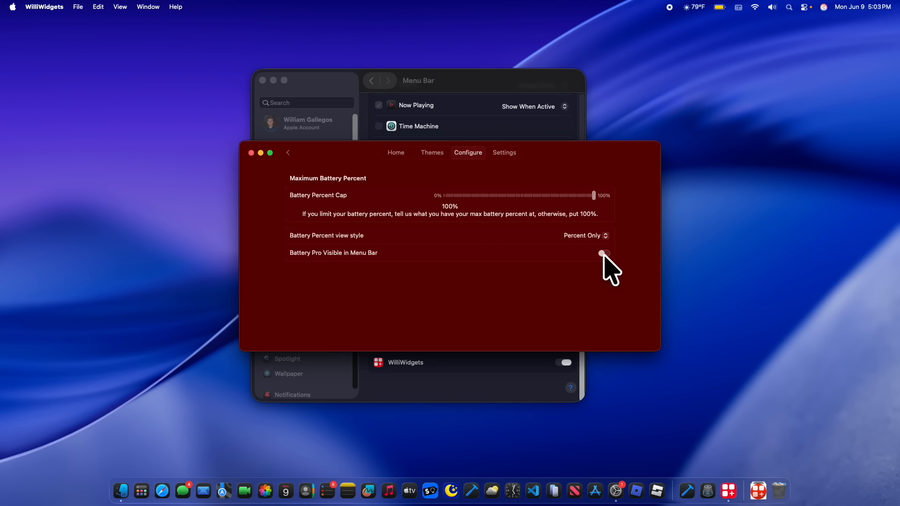
{"action": "left_click", "coordinate": [603, 254]}
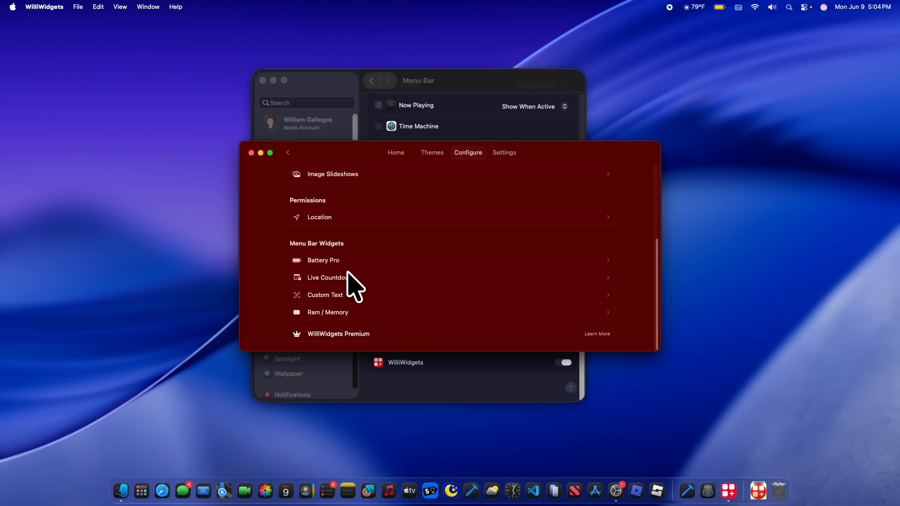
{"action": "left_click", "coordinate": [326, 277]}
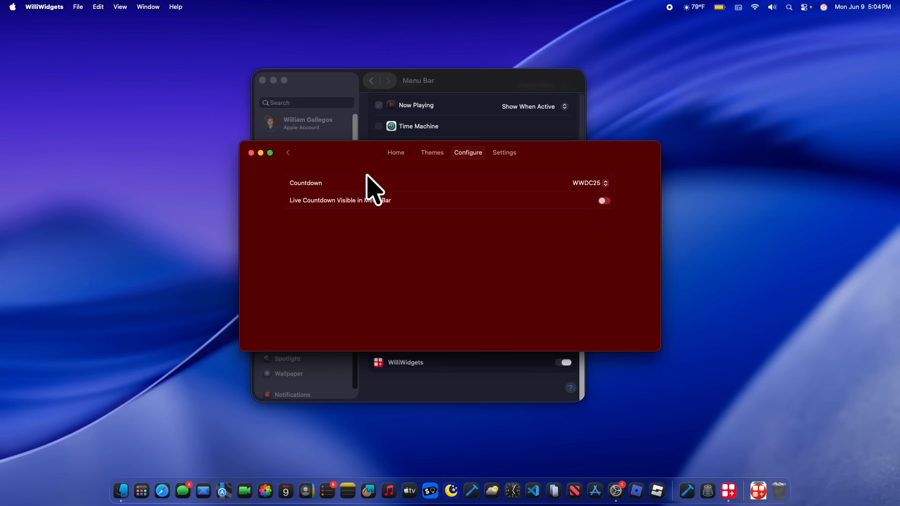
{"action": "left_click", "coordinate": [251, 152]}
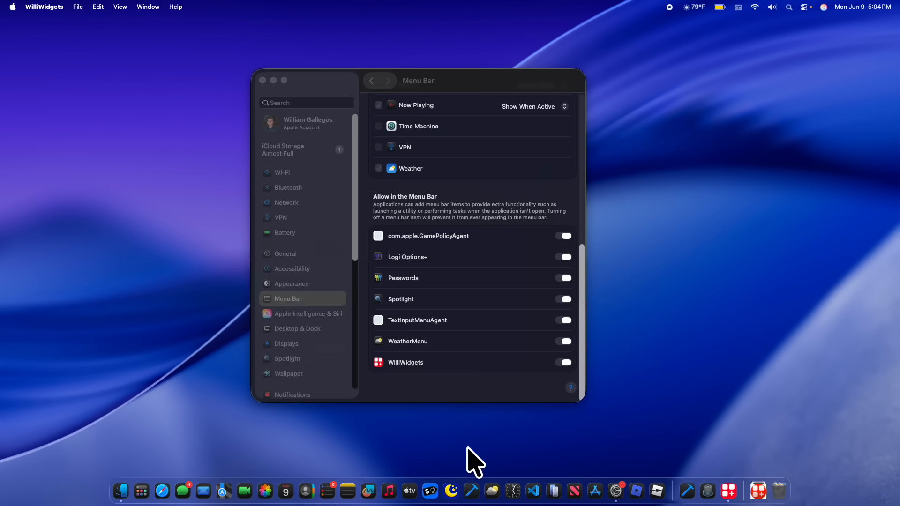
Step: Open Control Center's Edit Controls and browse the control categories
{"action": "left_click", "coordinate": [806, 8]}
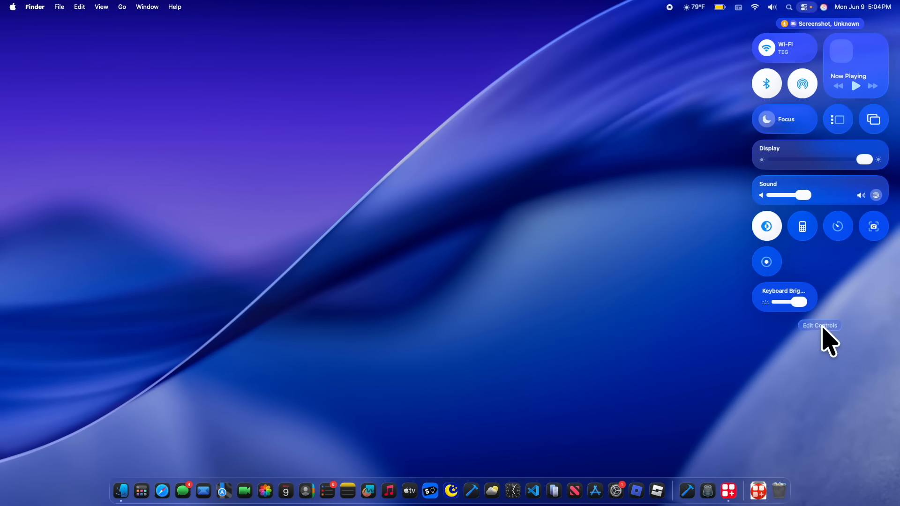
{"action": "left_click", "coordinate": [820, 325]}
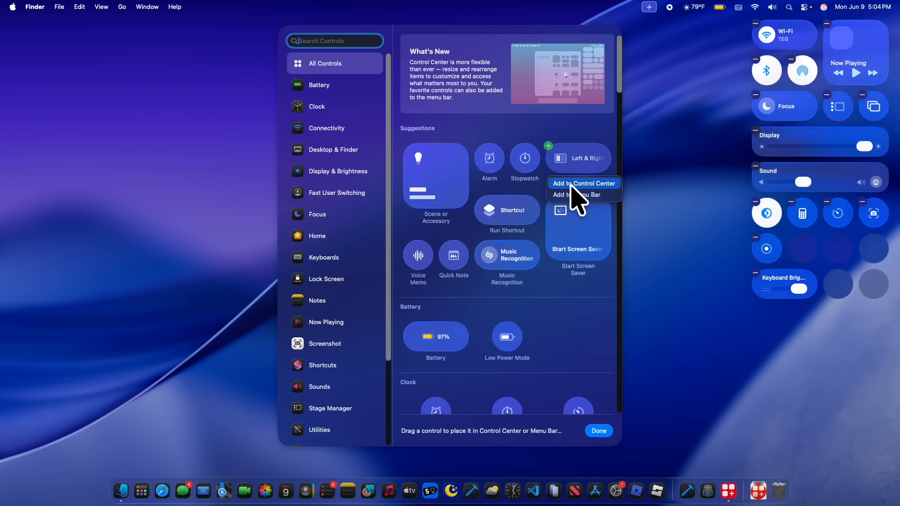
{"action": "mouse_move", "coordinate": [575, 209]}
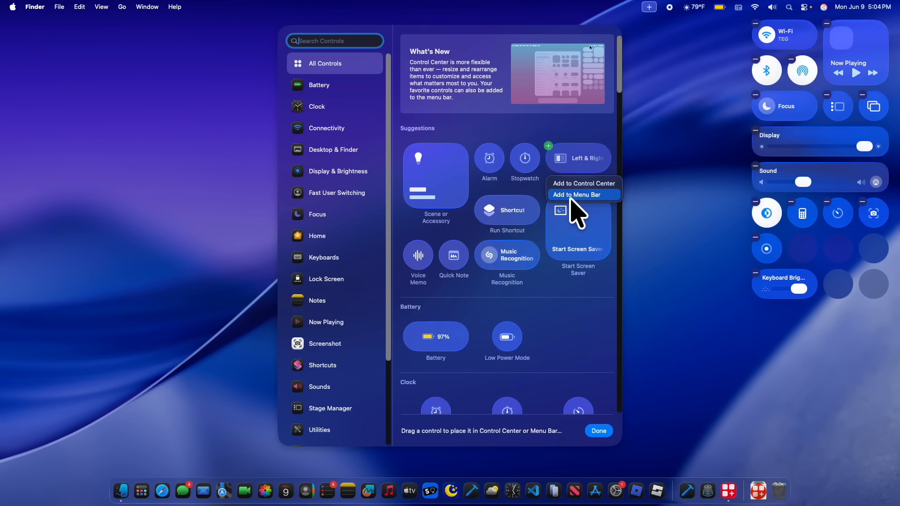
{"action": "scroll", "scroll_direction": "down", "scroll_amount": 3}
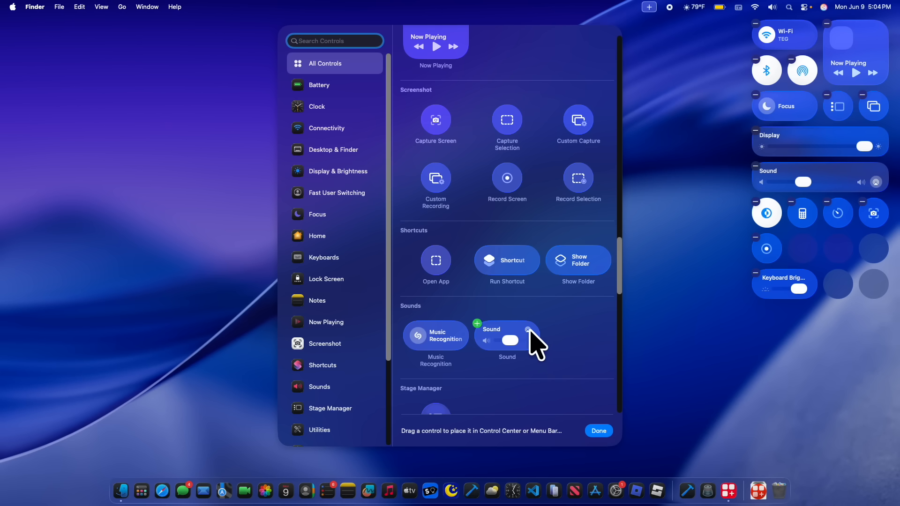
{"action": "mouse_move", "coordinate": [435, 128]}
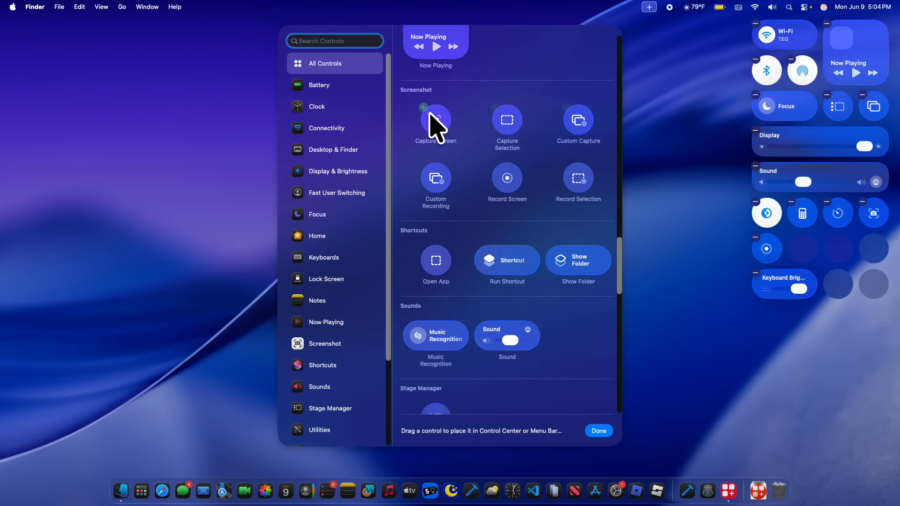
{"action": "mouse_move", "coordinate": [512, 189]}
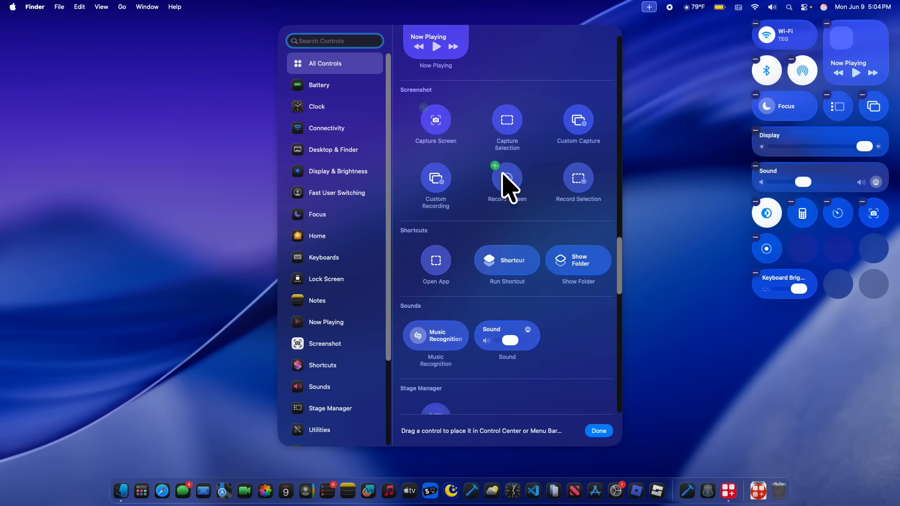
{"action": "scroll", "scroll_direction": "down", "scroll_amount": 3}
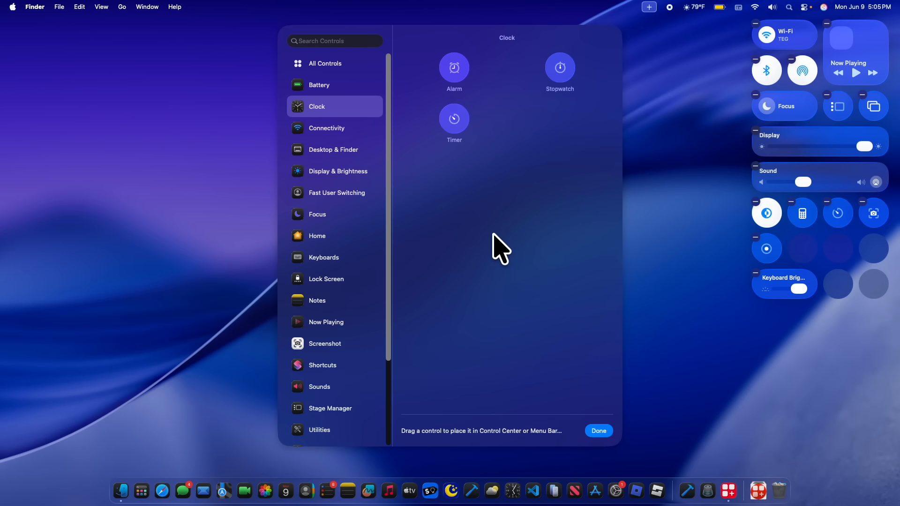
Step: Search controls for 'battery', then show Keyboards and the Keyboard Brightness size options
{"action": "left_click", "coordinate": [338, 171]}
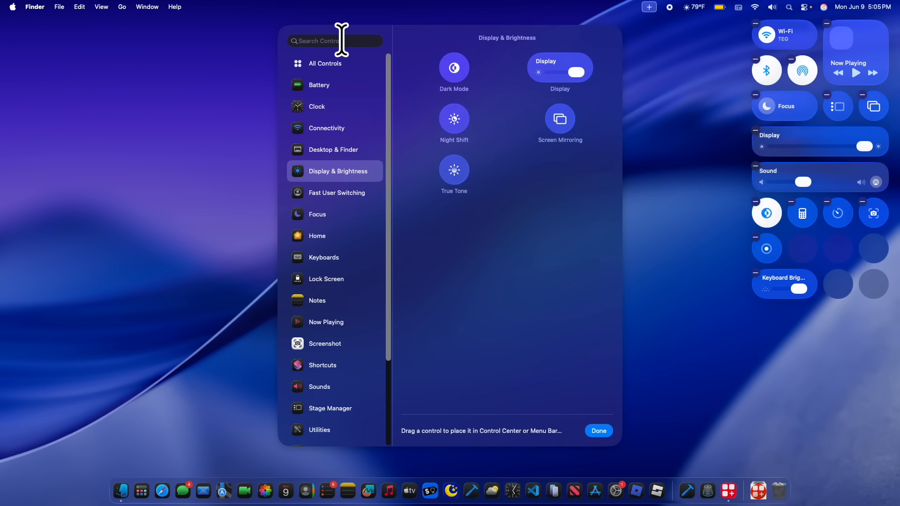
{"action": "type", "text": "b"}
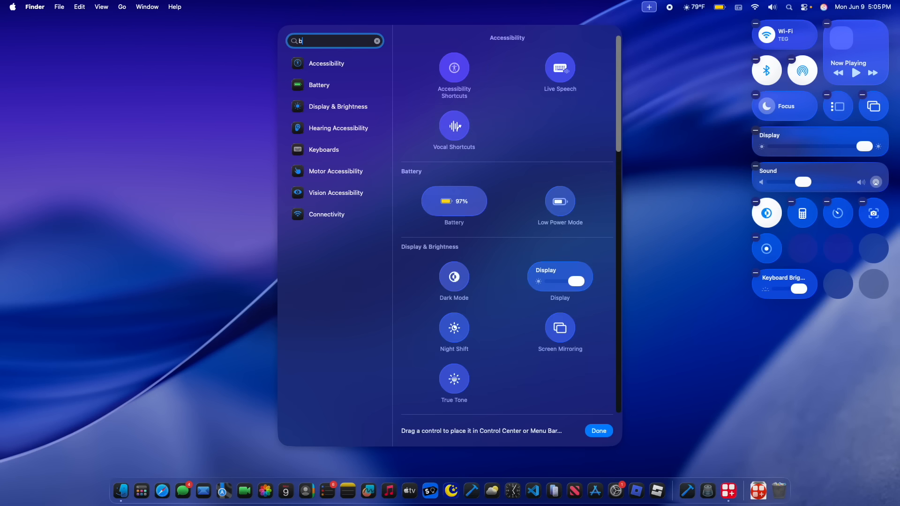
{"action": "type", "text": "attery"}
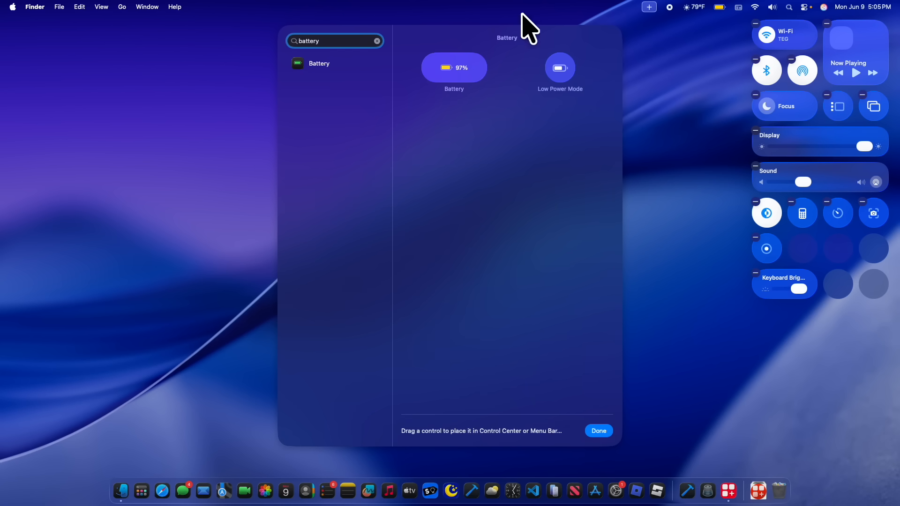
{"action": "mouse_move", "coordinate": [287, 150]}
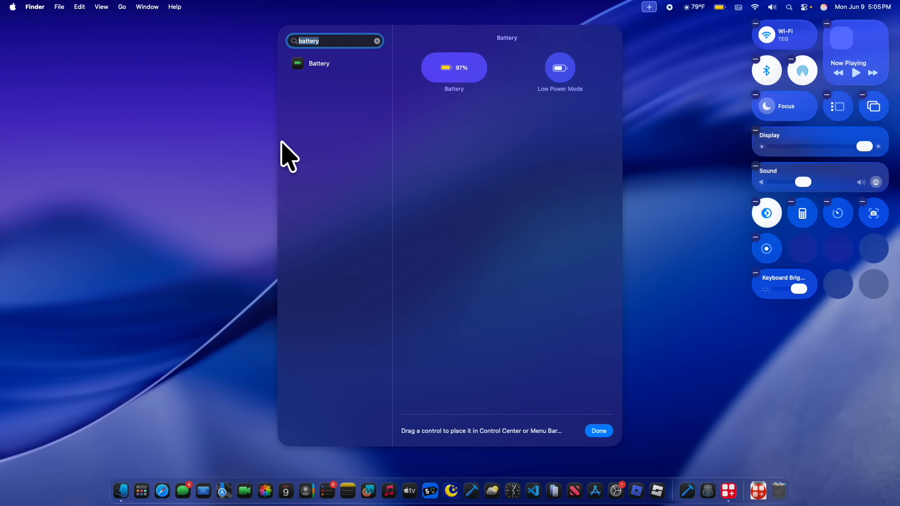
{"action": "left_click", "coordinate": [377, 41]}
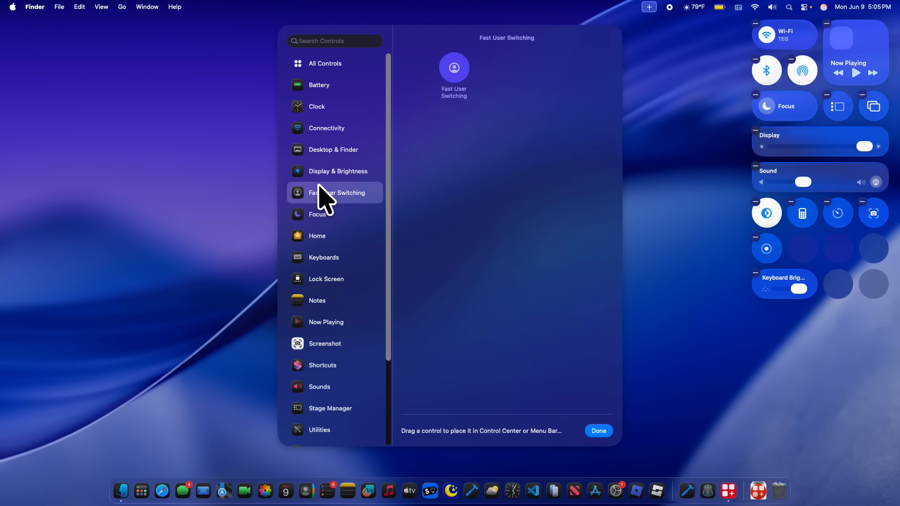
{"action": "left_click", "coordinate": [324, 257]}
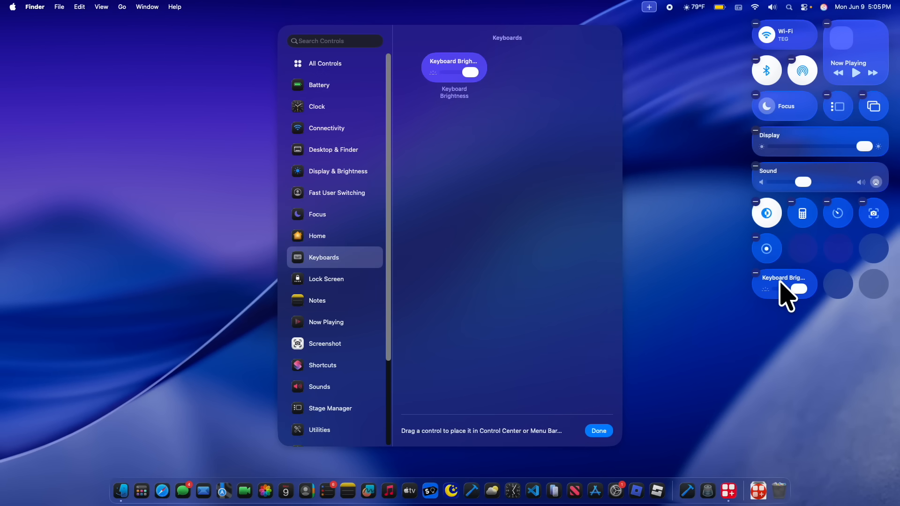
{"action": "right_click", "coordinate": [784, 284]}
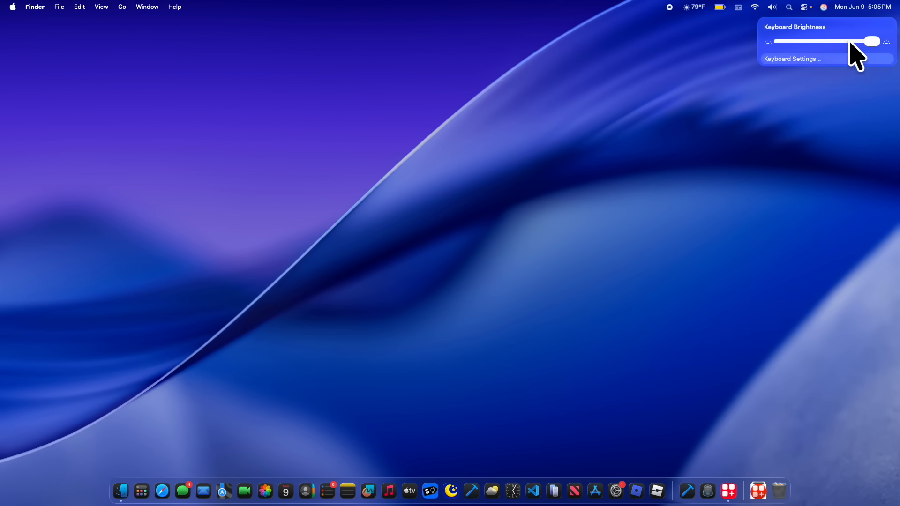
Step: Review the enlarged Keyboard Brightness control in Control Center, then dismiss it
{"action": "left_click", "coordinate": [810, 7]}
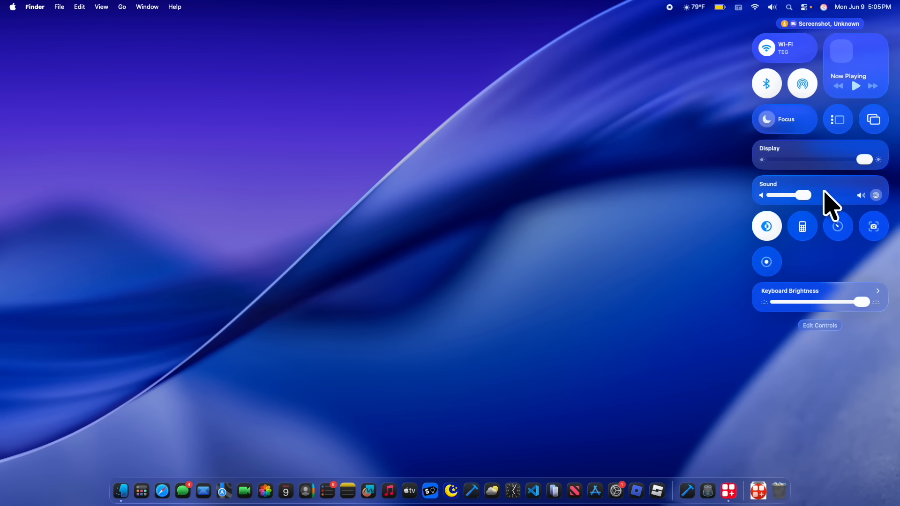
{"action": "left_click", "coordinate": [513, 213]}
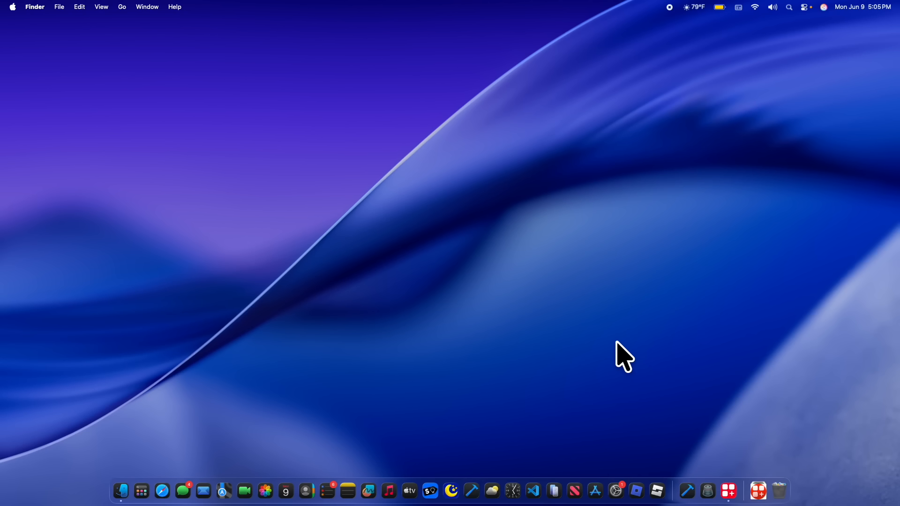
{"action": "mouse_move", "coordinate": [637, 12]}
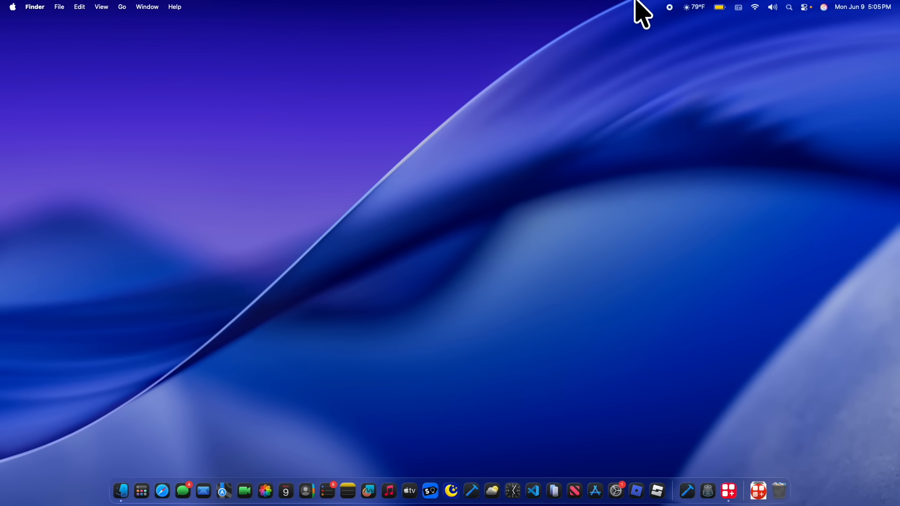
{"action": "left_click", "coordinate": [772, 7]}
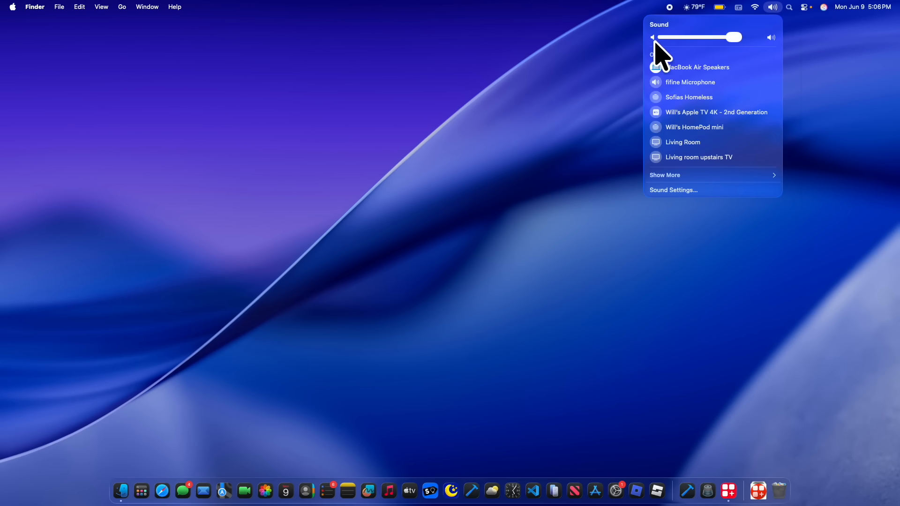
{"action": "left_click", "coordinate": [340, 141]}
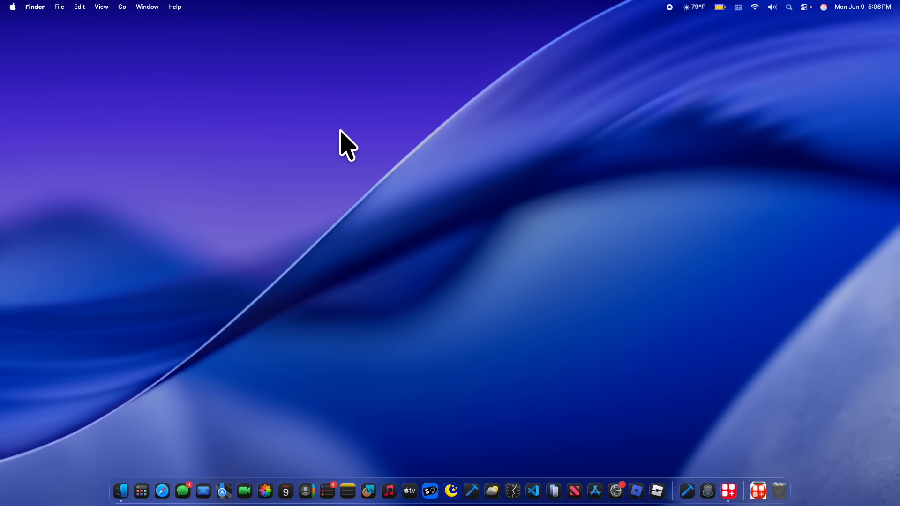
{"action": "mouse_move", "coordinate": [307, 491]}
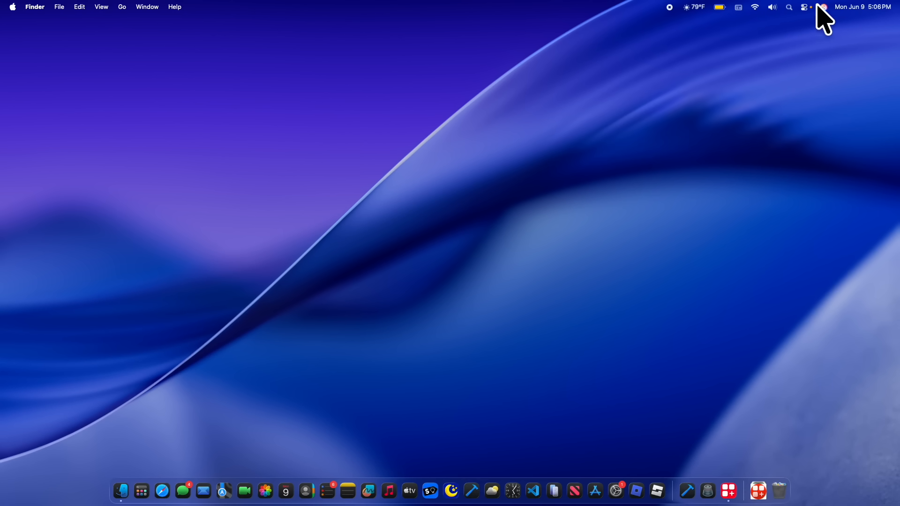
{"action": "left_click", "coordinate": [772, 8]}
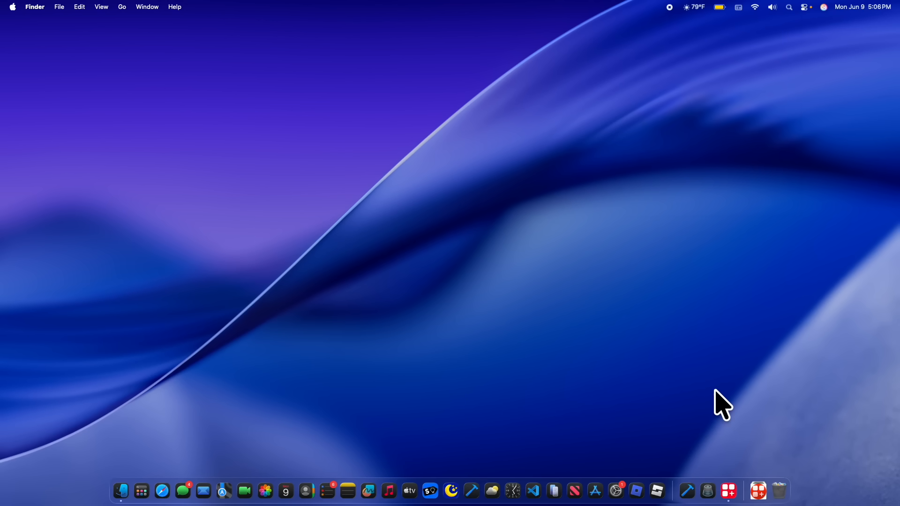
{"action": "mouse_move", "coordinate": [512, 490]}
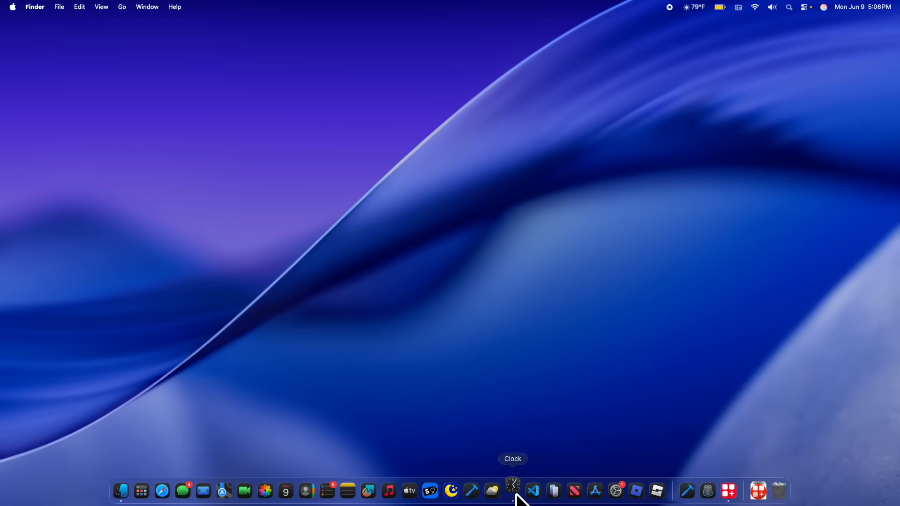
Step: Set the 8:00 AM Wake up alarm's snooze to 9 min and reopen the list
{"action": "left_click", "coordinate": [512, 490]}
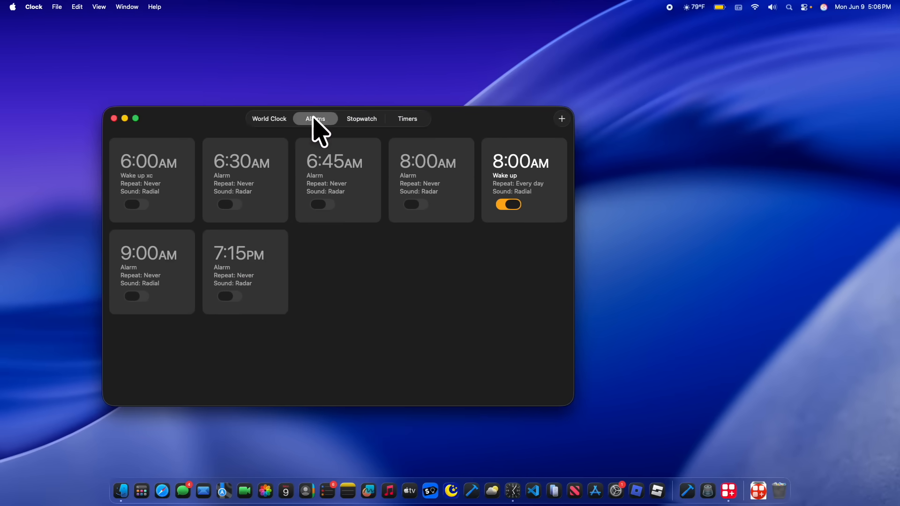
{"action": "double_click", "coordinate": [520, 162]}
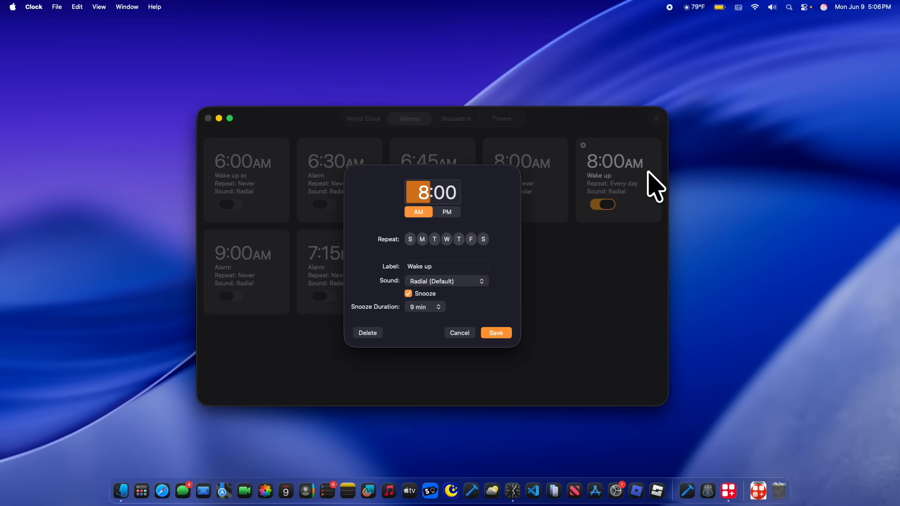
{"action": "left_click", "coordinate": [423, 307]}
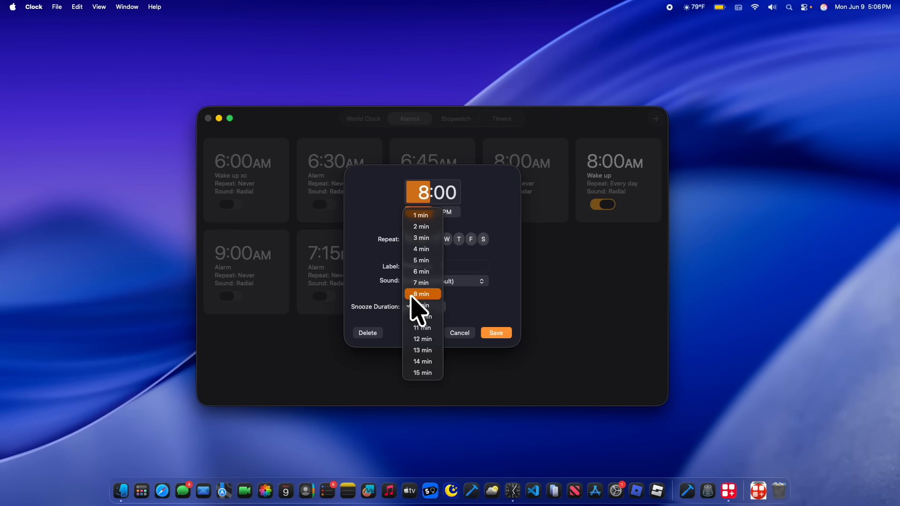
{"action": "mouse_move", "coordinate": [421, 312]}
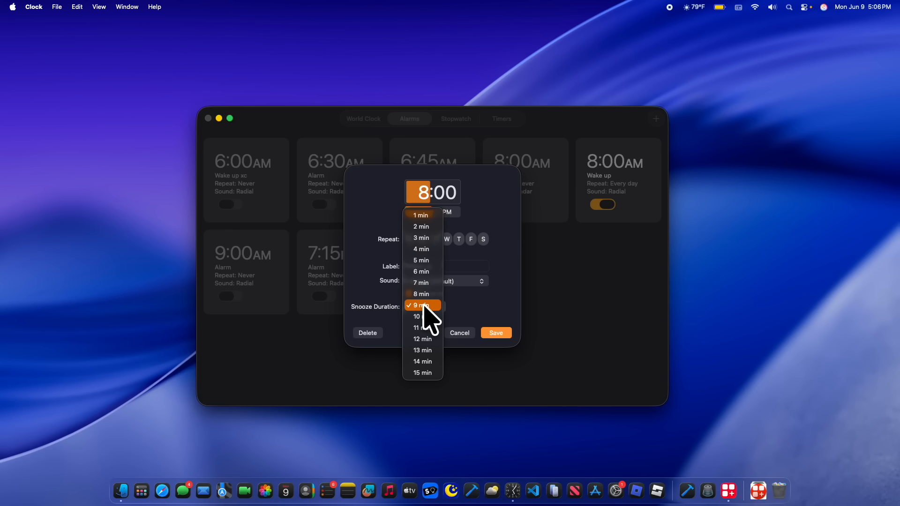
{"action": "left_click", "coordinate": [421, 305]}
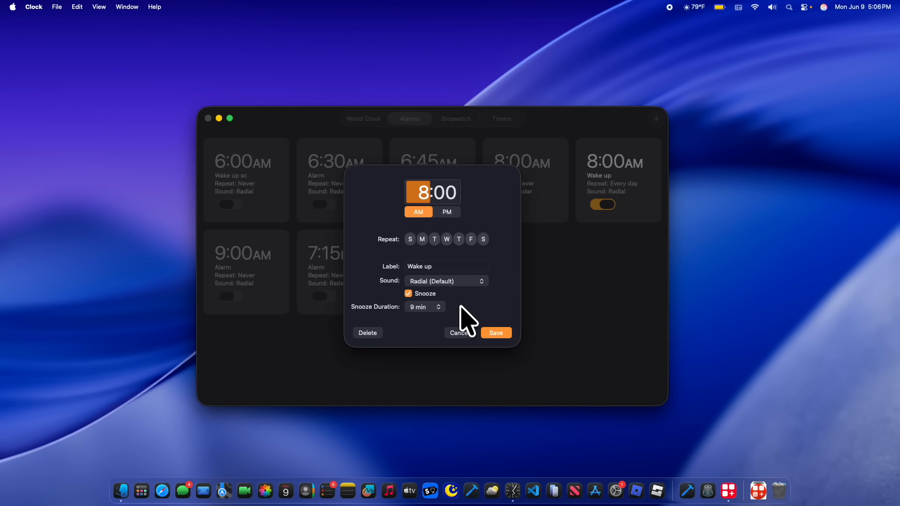
{"action": "left_click", "coordinate": [424, 307]}
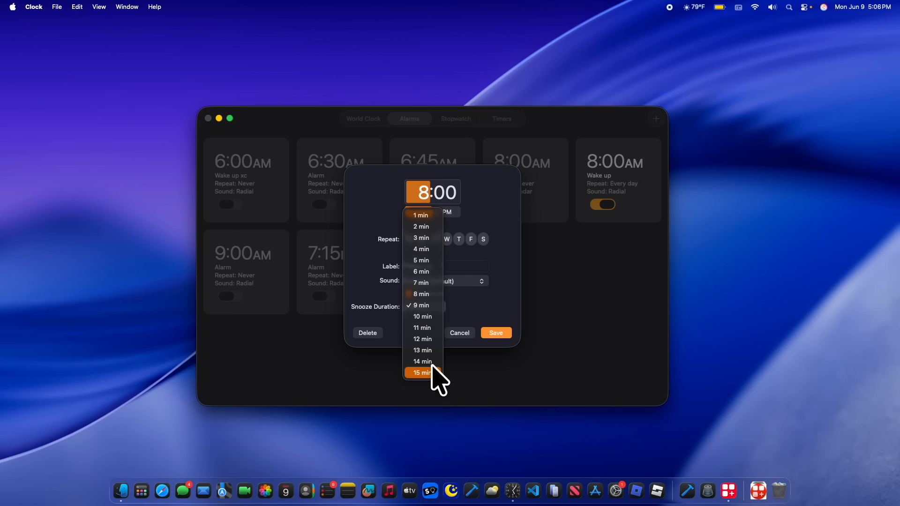
{"action": "mouse_move", "coordinate": [422, 327]}
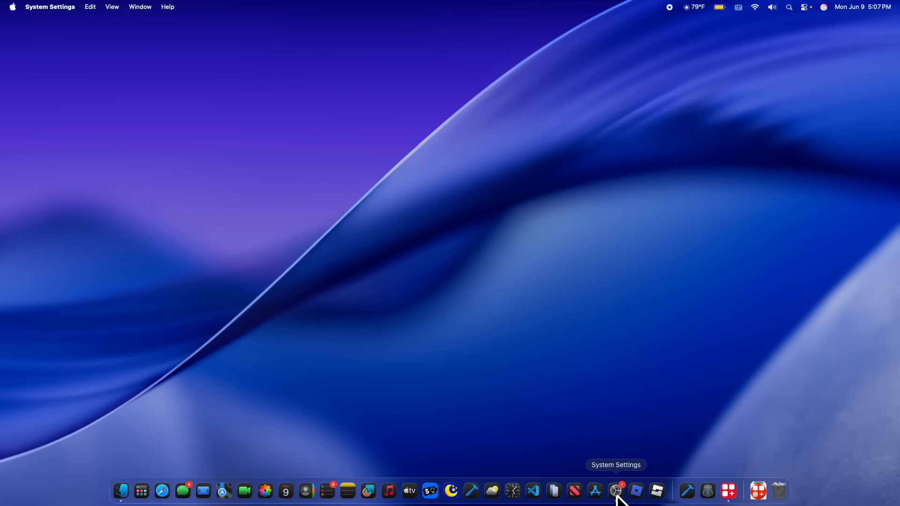
Step: Open Clock Appearance and keep the large clock on screen saver and lock screen
{"action": "left_click", "coordinate": [617, 491]}
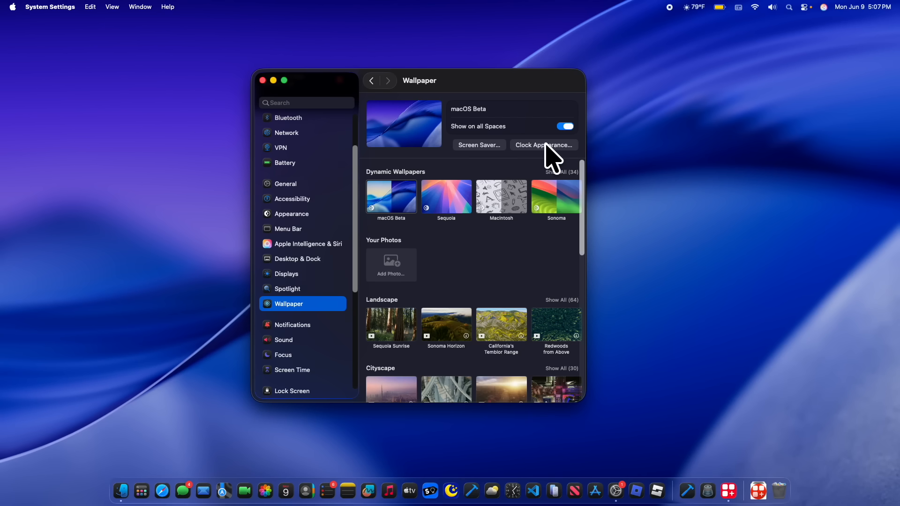
{"action": "left_click", "coordinate": [543, 145]}
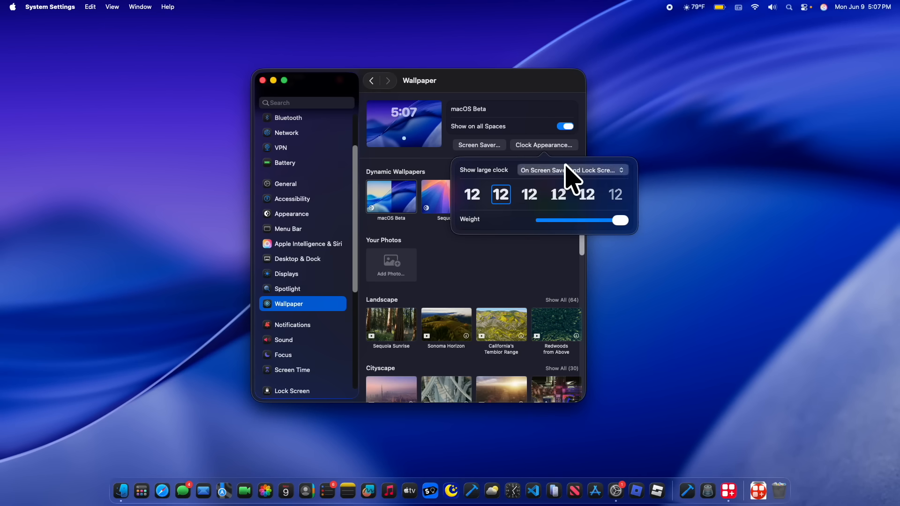
{"action": "left_click", "coordinate": [571, 170]}
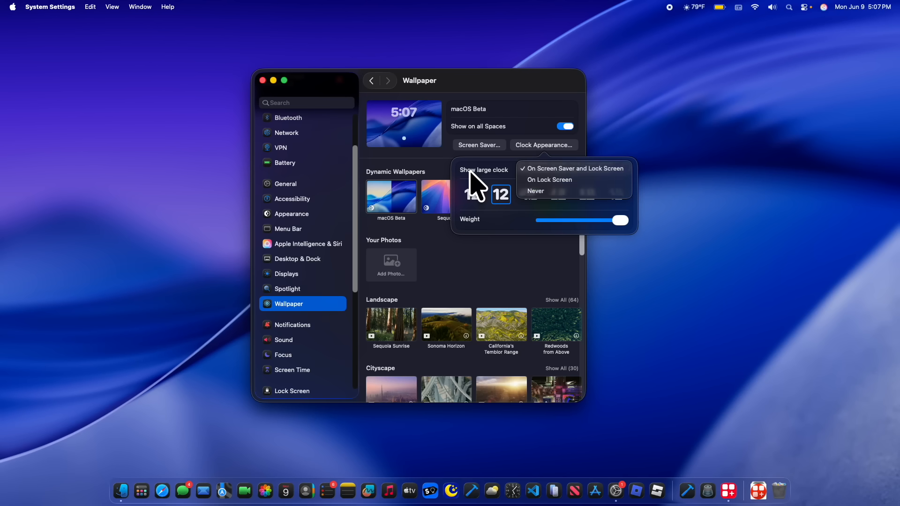
{"action": "left_click", "coordinate": [573, 168]}
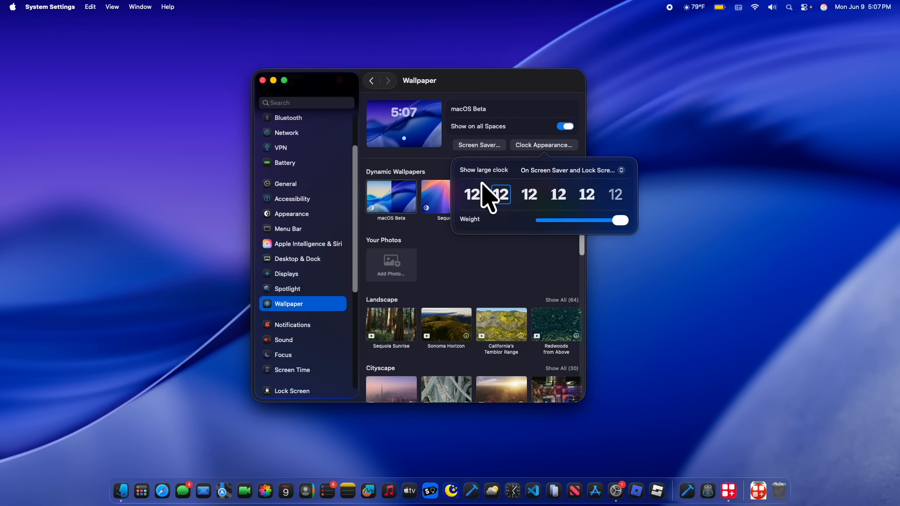
Step: Try the clock font styles and weights, ending on the first style fully bold
{"action": "left_click", "coordinate": [472, 194]}
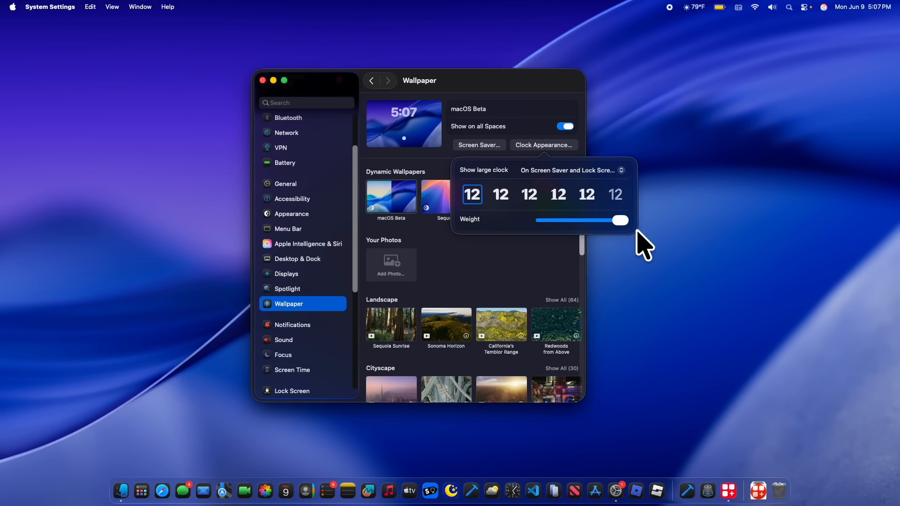
{"action": "left_click_drag", "start_coordinate": [619, 220], "coordinate": [544, 220]}
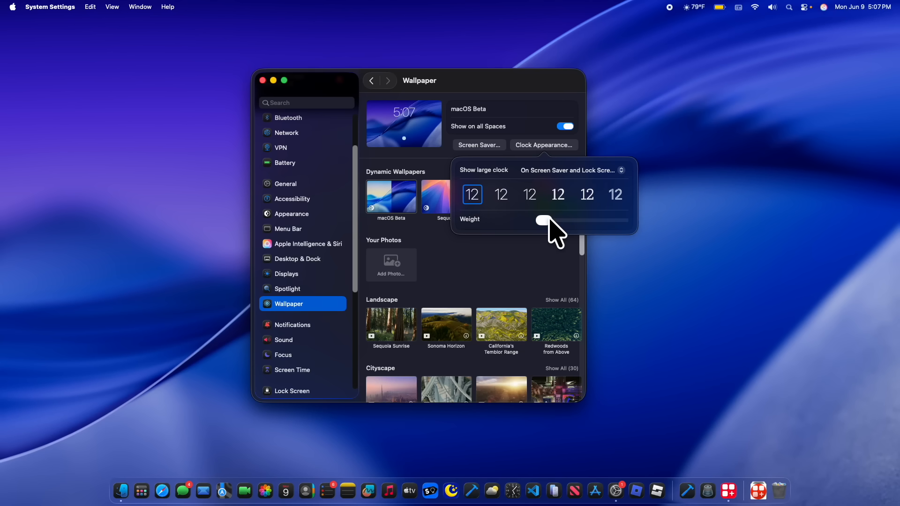
{"action": "left_click", "coordinate": [500, 194]}
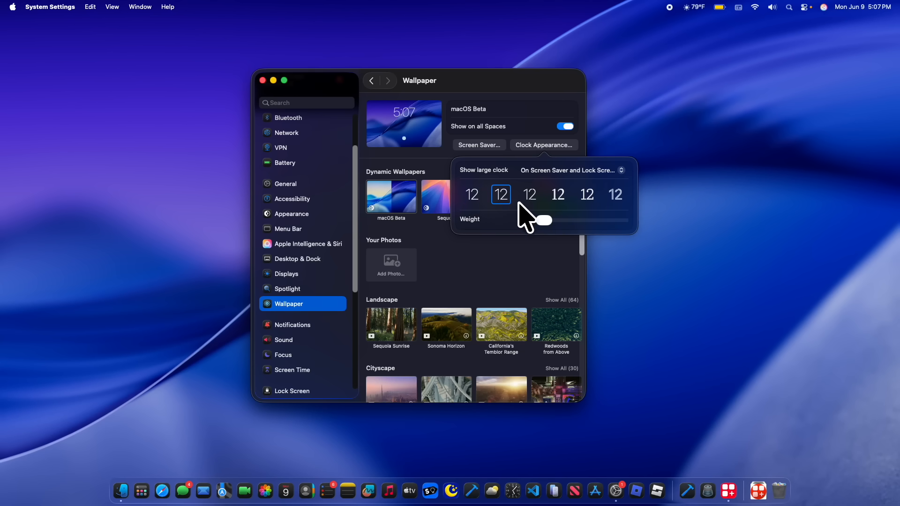
{"action": "left_click_drag", "start_coordinate": [542, 220], "coordinate": [597, 220]}
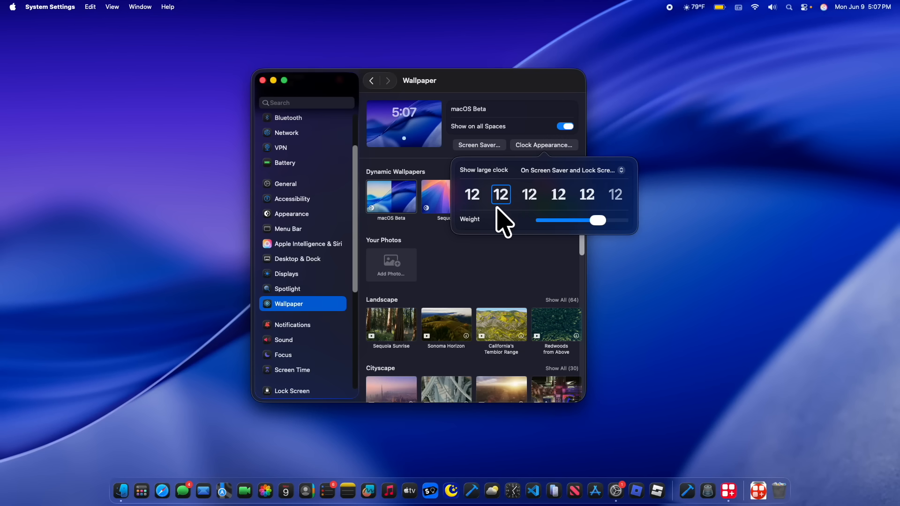
{"action": "left_click", "coordinate": [529, 194]}
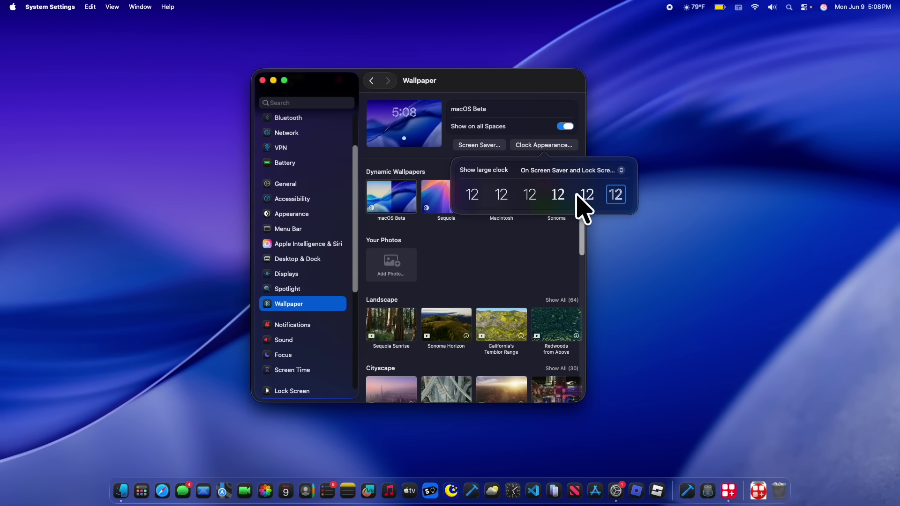
{"action": "left_click", "coordinate": [471, 194]}
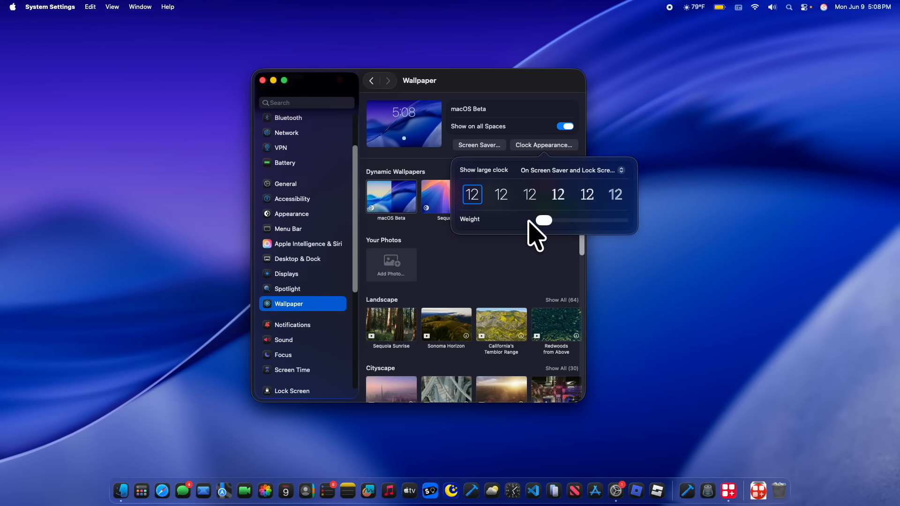
{"action": "left_click_drag", "start_coordinate": [544, 220], "coordinate": [619, 220]}
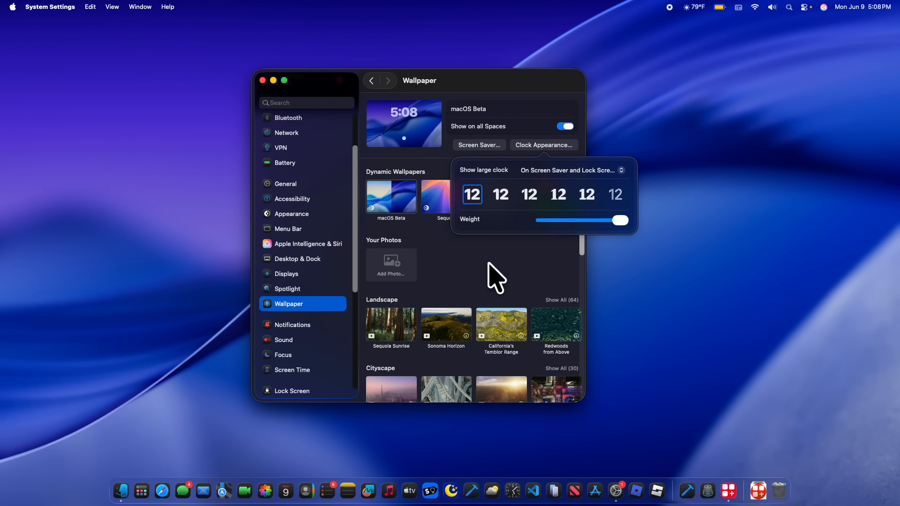
Step: Go to the Sound settings page to reach the alert sound options
{"action": "left_click", "coordinate": [283, 339]}
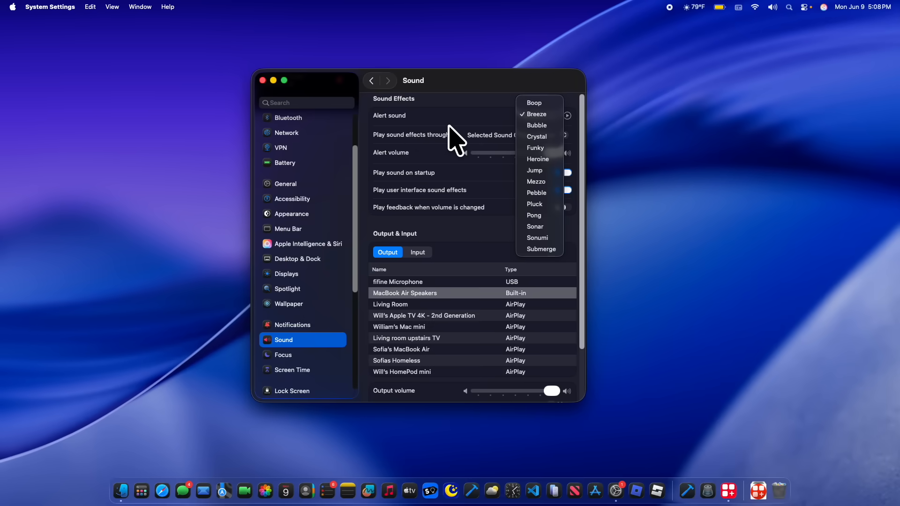
{"action": "mouse_move", "coordinate": [432, 129]}
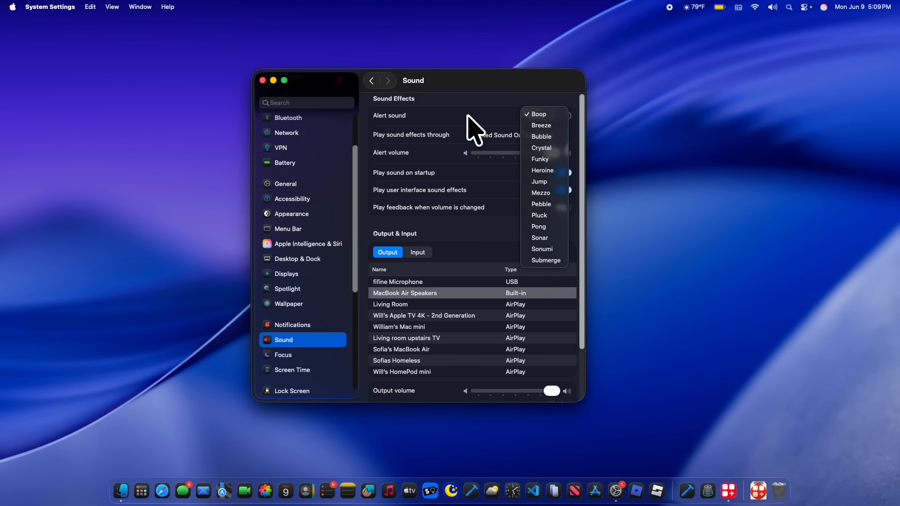
{"action": "mouse_move", "coordinate": [469, 135]}
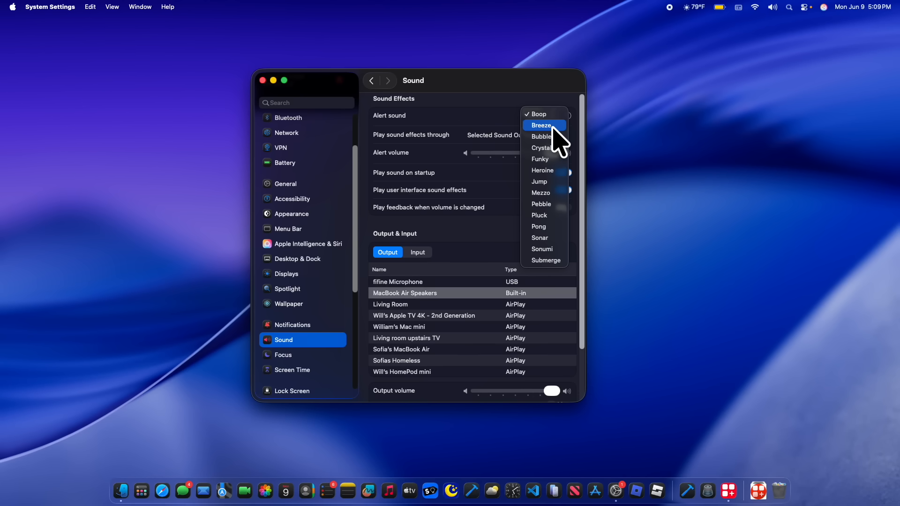
{"action": "mouse_move", "coordinate": [542, 137]}
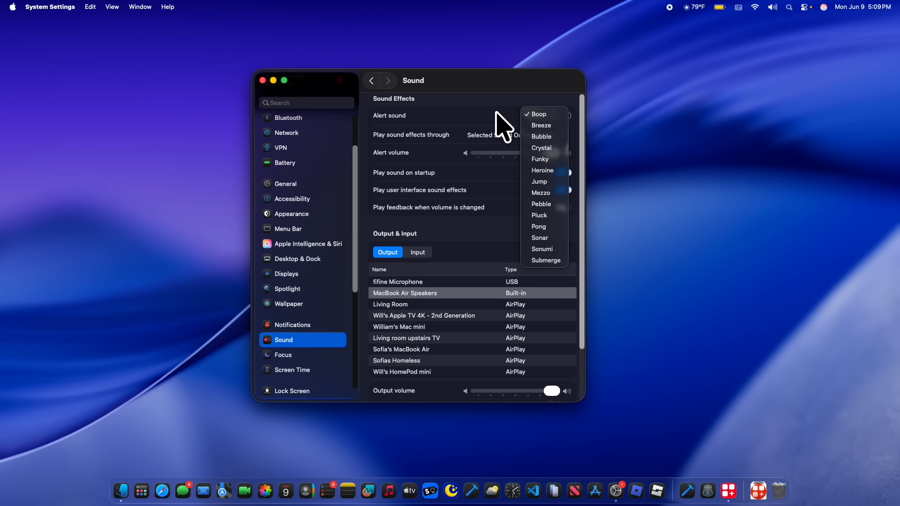
{"action": "mouse_move", "coordinate": [541, 125]}
{"action": "type", "text": "ca"}
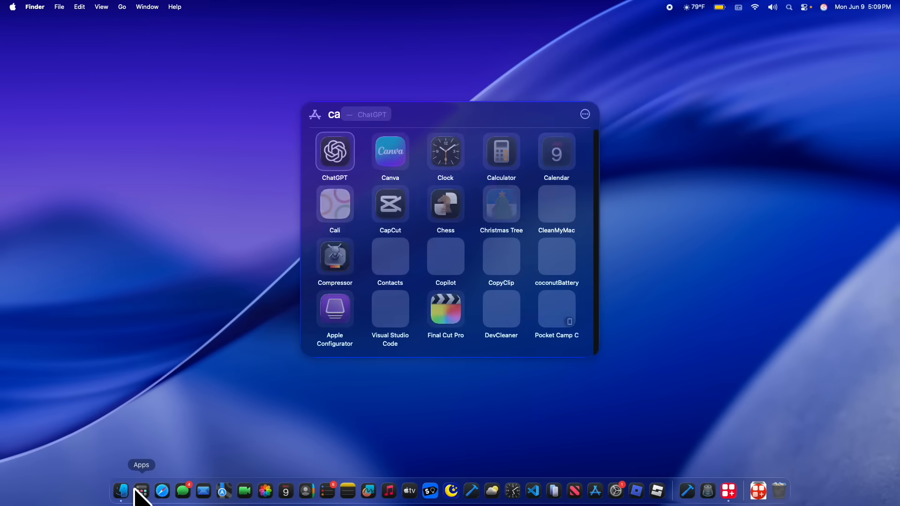
Step: Find Phone by searching 'p' in the Apps launcher, launch it and show its window
{"action": "type", "text": "p"}
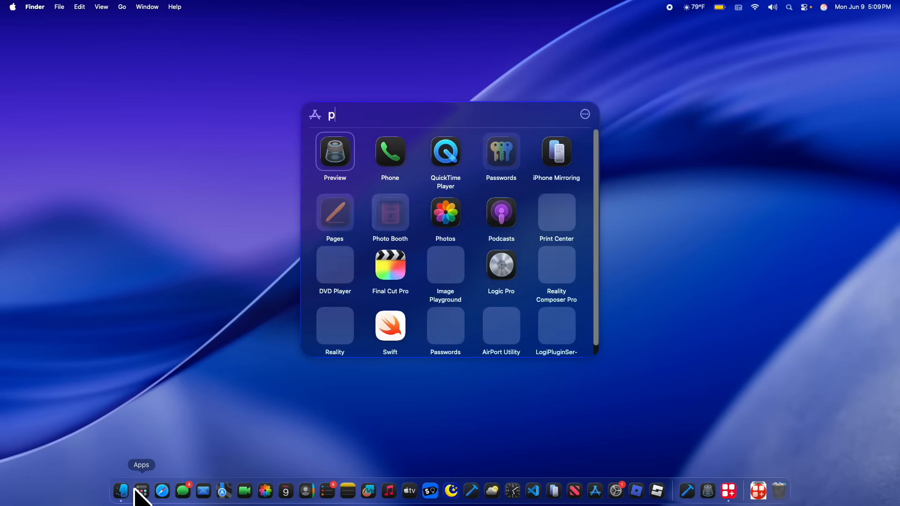
{"action": "left_click", "coordinate": [390, 151]}
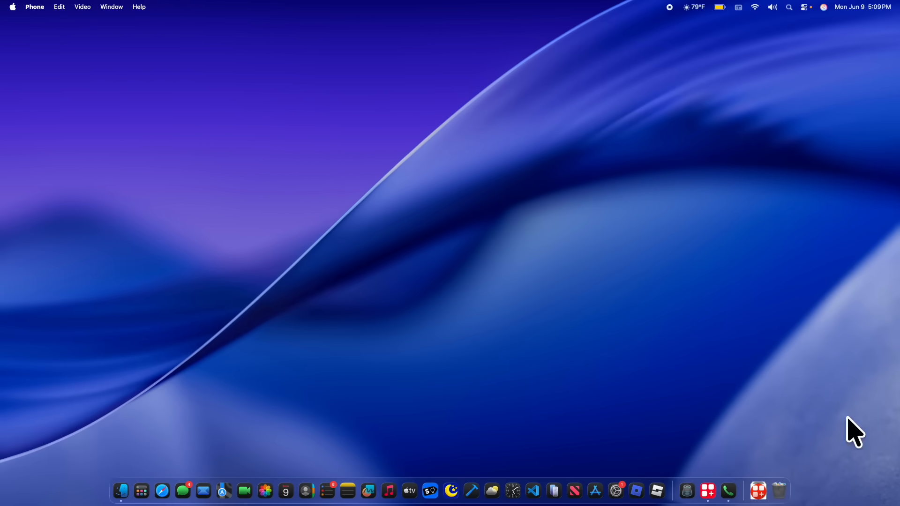
{"action": "mouse_move", "coordinate": [729, 500]}
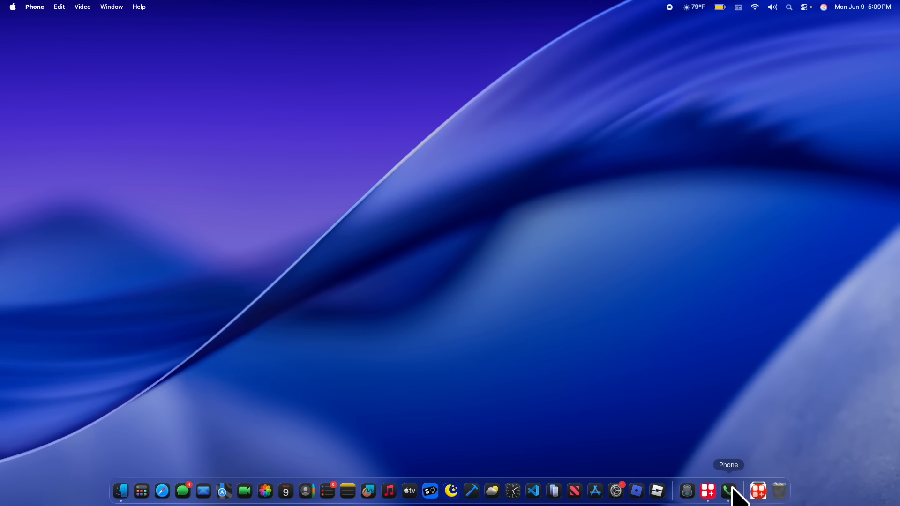
{"action": "left_click", "coordinate": [728, 491]}
{"action": "type", "text": "contacts"}
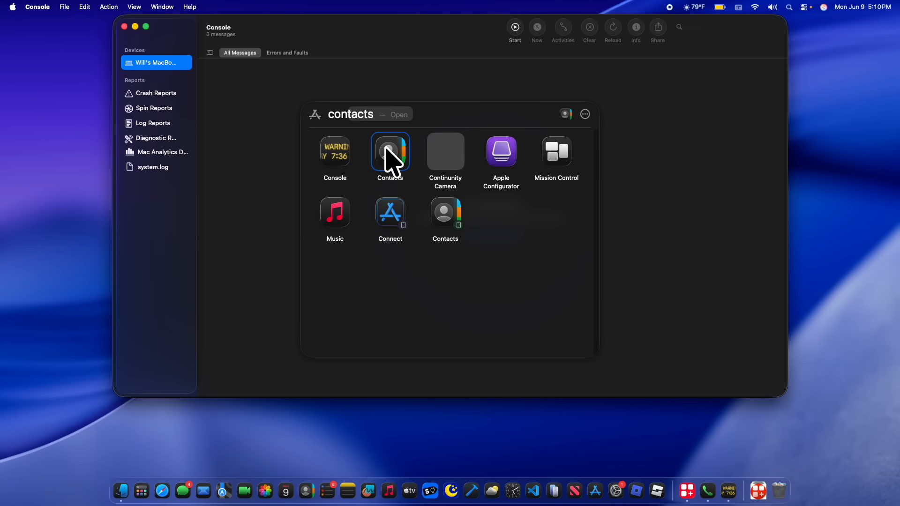
Step: Bring up the Phone keypad and dial the digit 4
{"action": "left_click", "coordinate": [390, 151]}
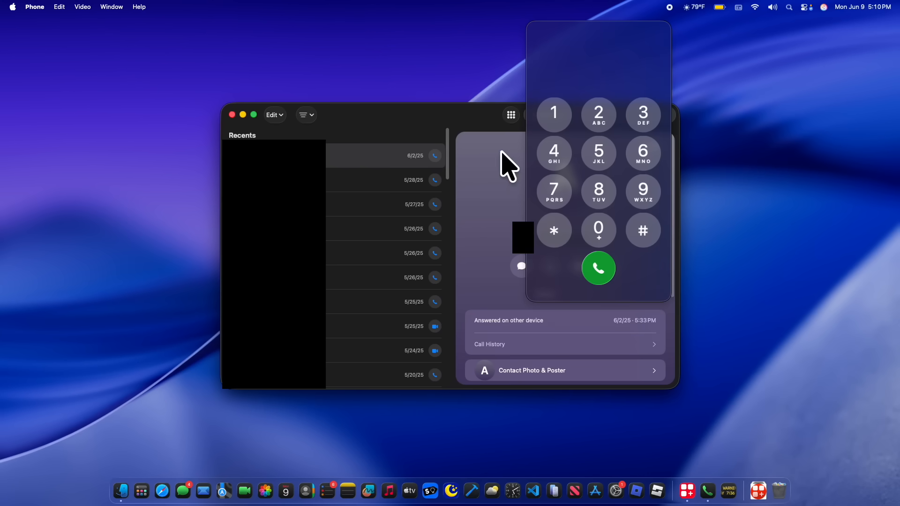
{"action": "left_click", "coordinate": [554, 153]}
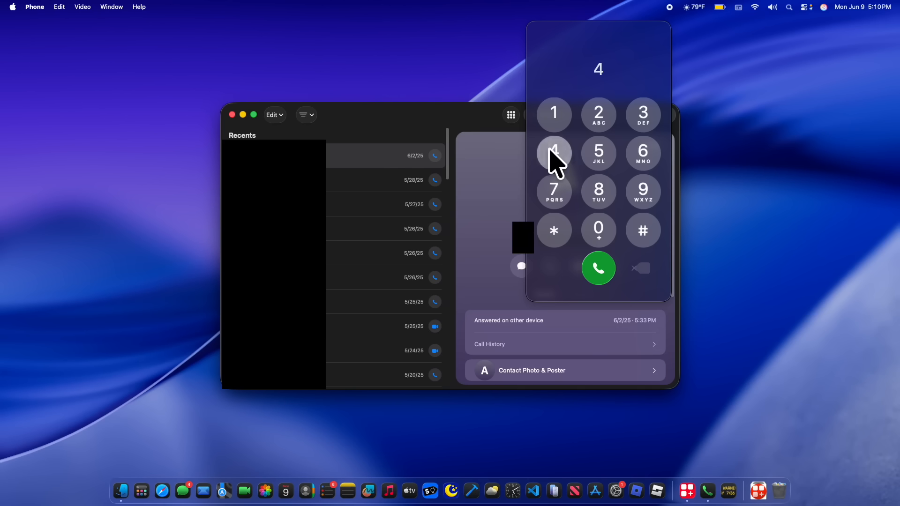
{"action": "left_click", "coordinate": [643, 153]}
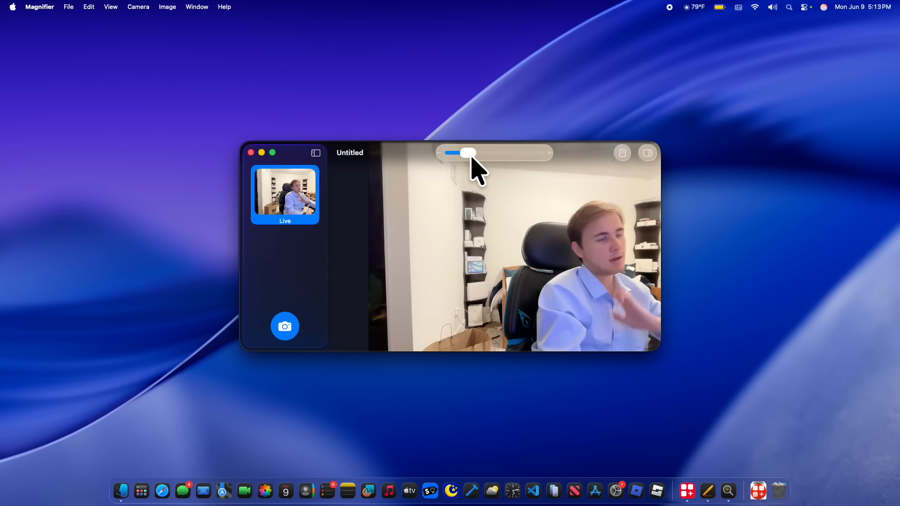
Step: Capture a Magnifier snapshot, turn on reader mode and show theme, colour and font options
{"action": "left_click", "coordinate": [284, 326]}
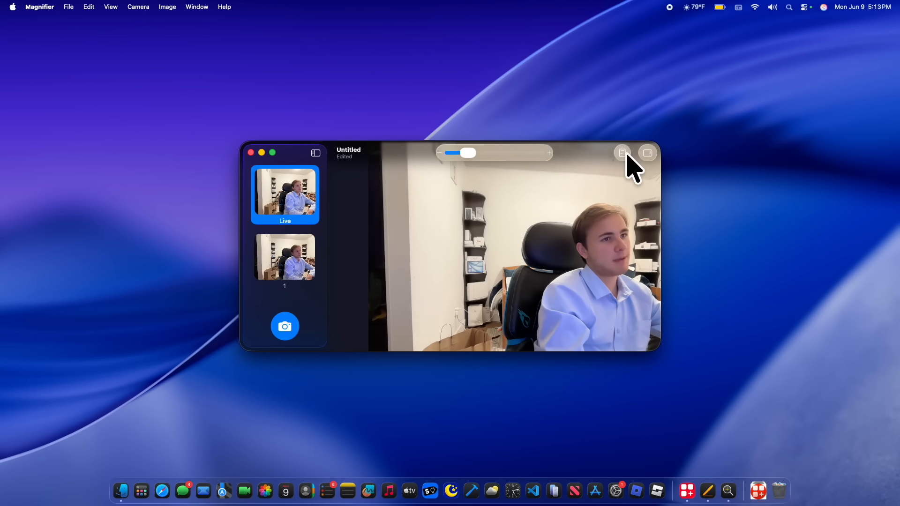
{"action": "left_click", "coordinate": [622, 152]}
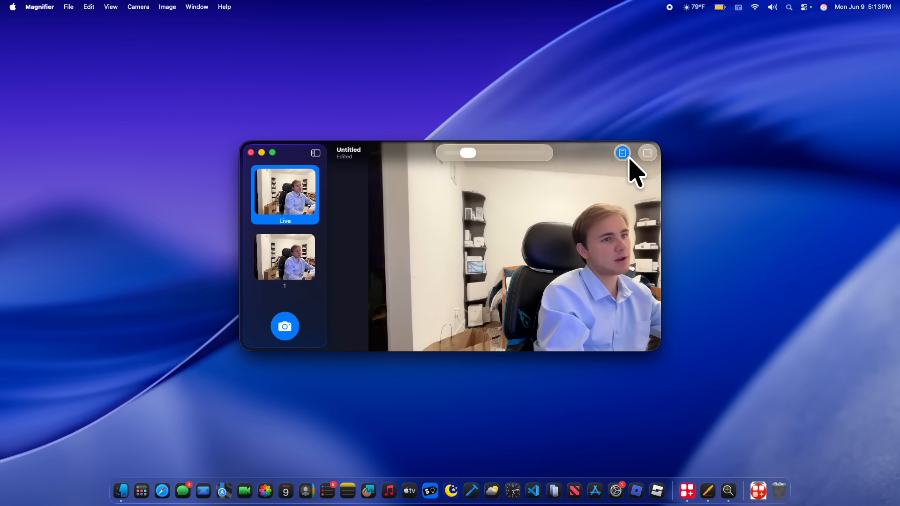
{"action": "left_click", "coordinate": [647, 152]}
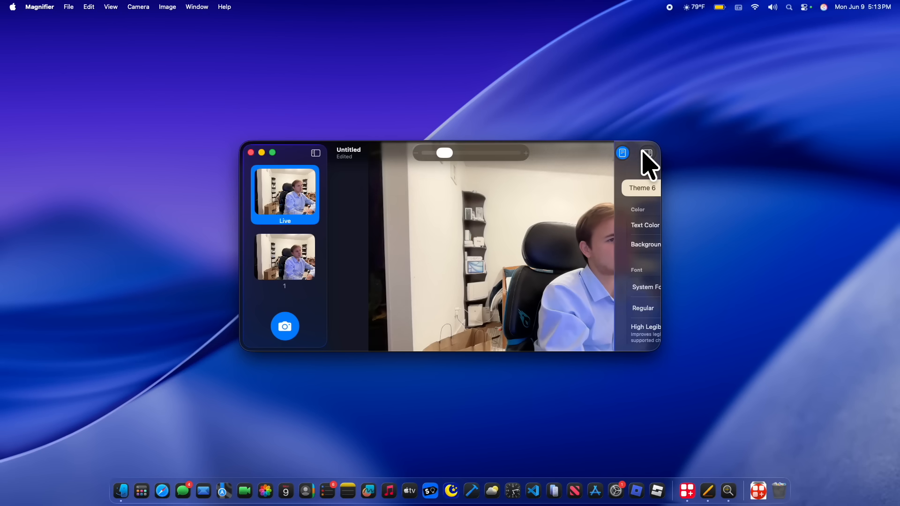
{"action": "mouse_move", "coordinate": [652, 418]}
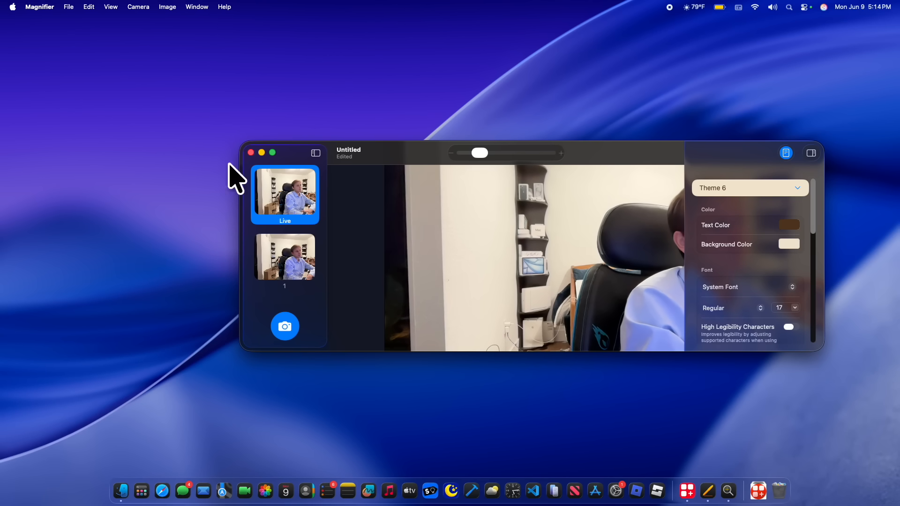
{"action": "mouse_move", "coordinate": [259, 162]}
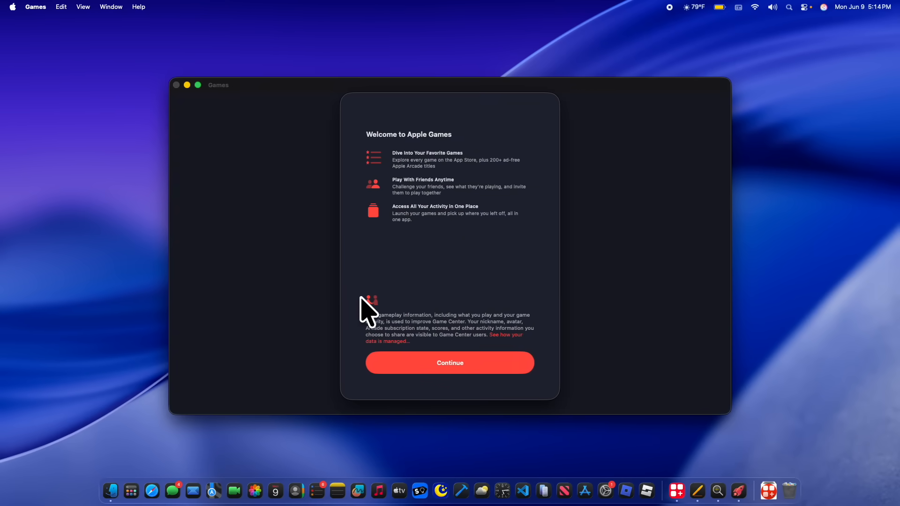
Step: Pass the Games welcome and Apple Account sign-in, then open Assassin's Creed Shadows in App Store
{"action": "left_click", "coordinate": [450, 363]}
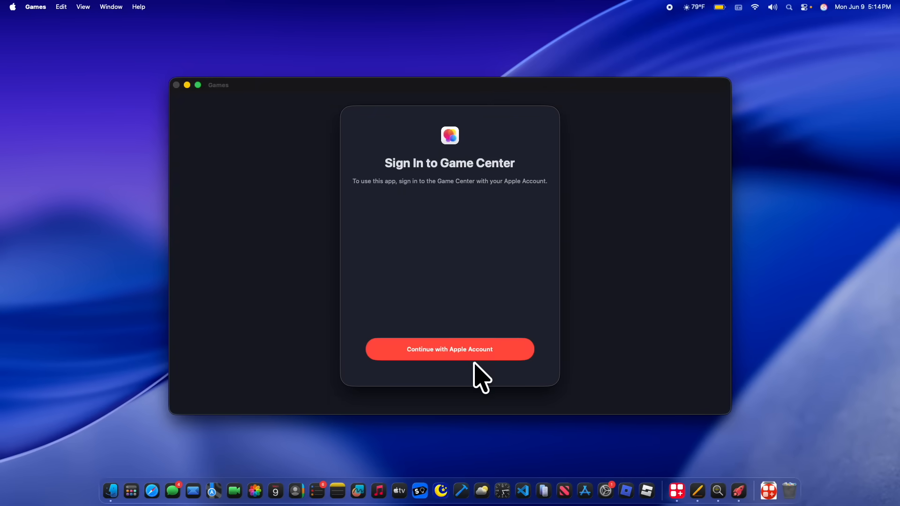
{"action": "left_click", "coordinate": [449, 349]}
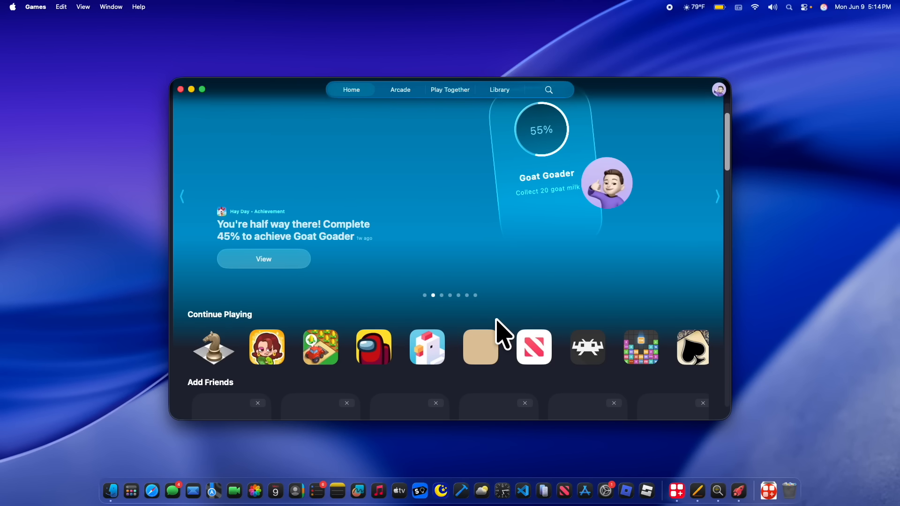
{"action": "mouse_move", "coordinate": [489, 270]}
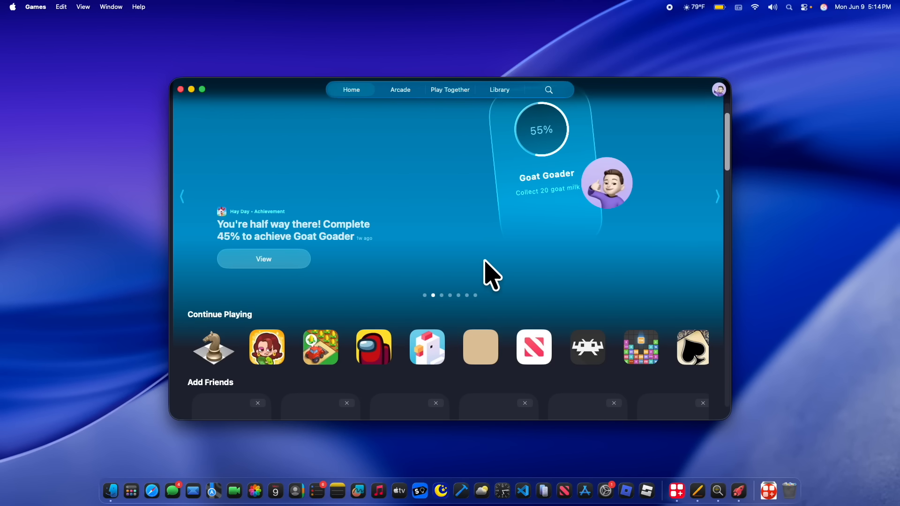
{"action": "scroll", "scroll_direction": "down", "scroll_amount": 3}
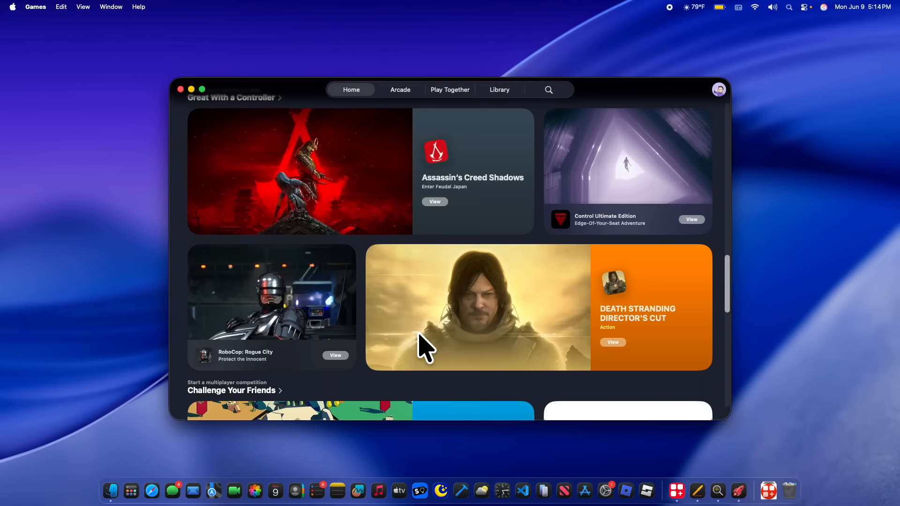
{"action": "left_click", "coordinate": [434, 202]}
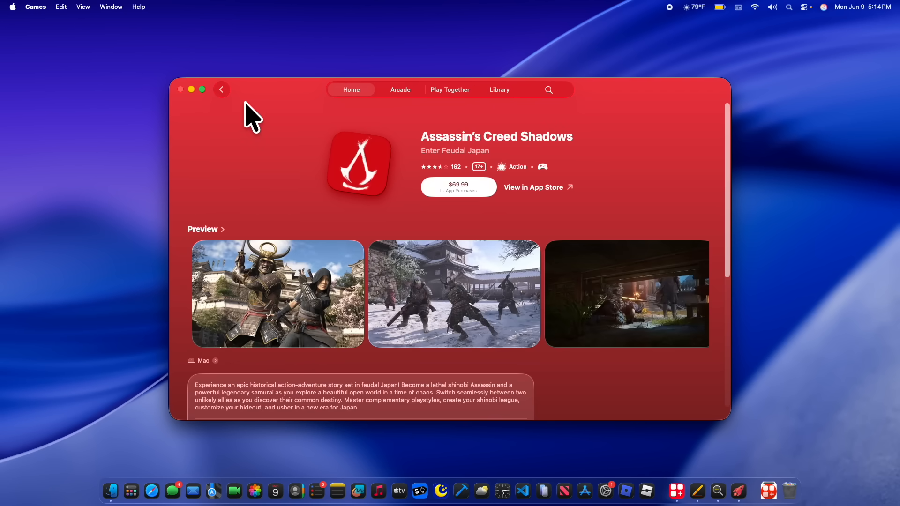
{"action": "left_click", "coordinate": [533, 187]}
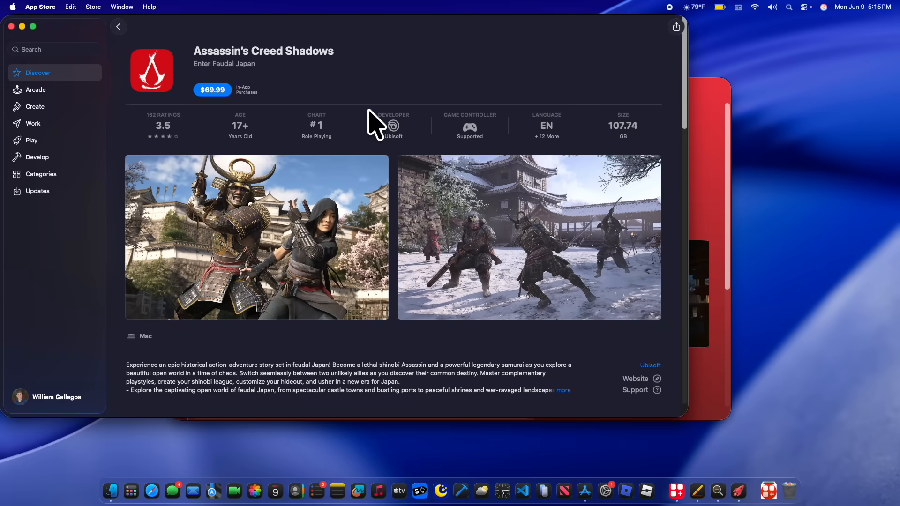
{"action": "mouse_move", "coordinate": [233, 94]}
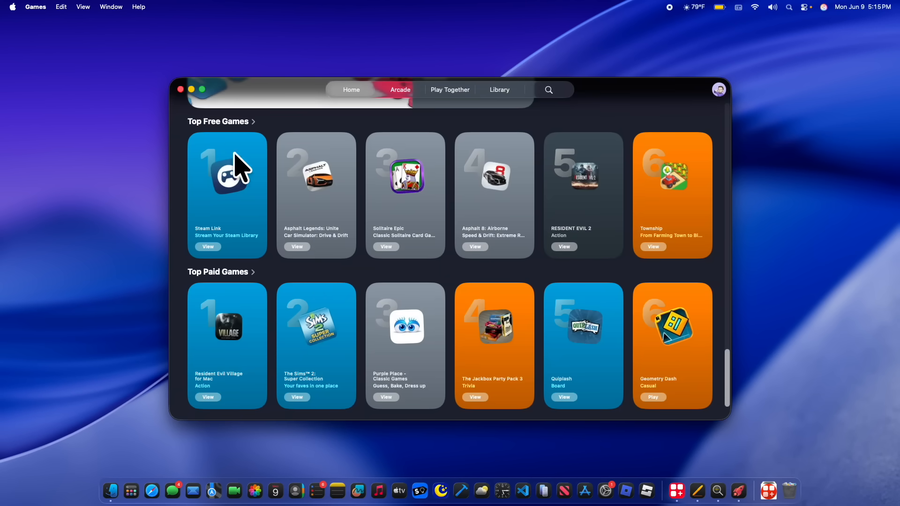
{"action": "mouse_move", "coordinate": [396, 297]}
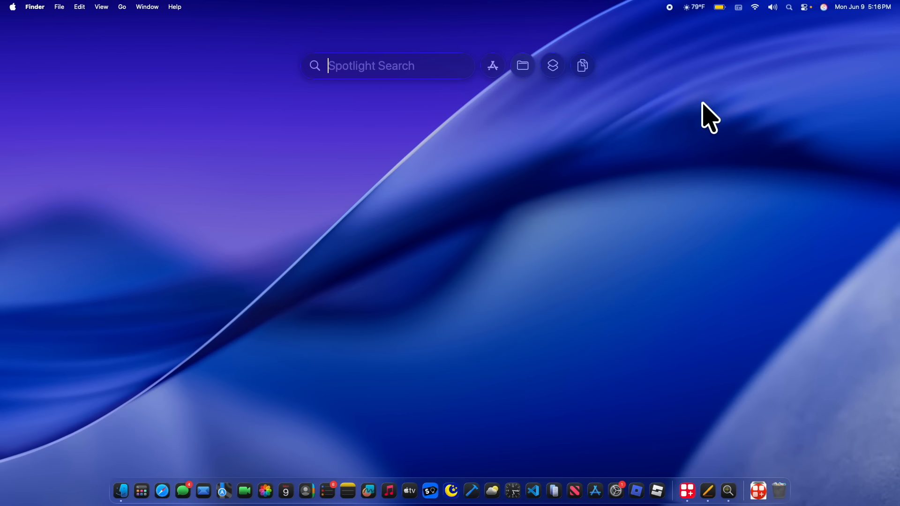
Step: Search Spotlight for 'WW' to find WilliWidgets, then 'WS' for WilliStudy
{"action": "type", "text": "WW"}
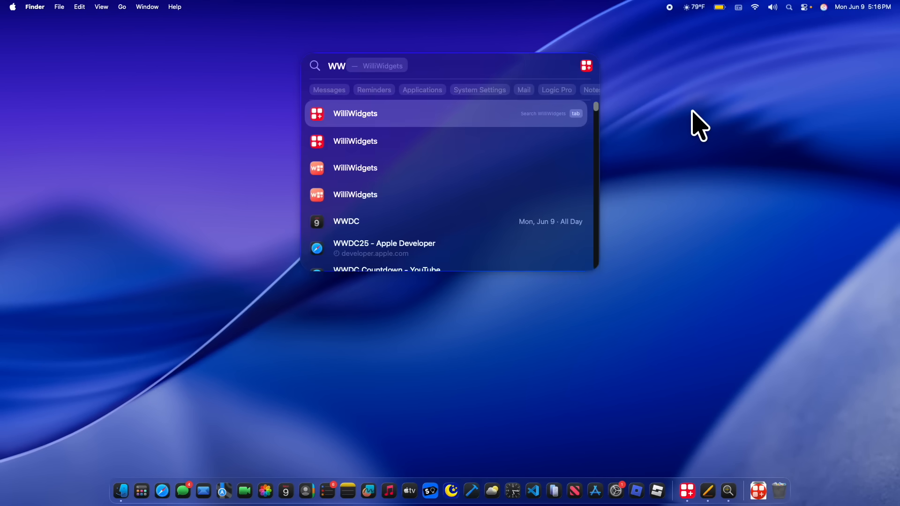
{"action": "mouse_move", "coordinate": [494, 127]}
{"action": "type", "text": "w"}
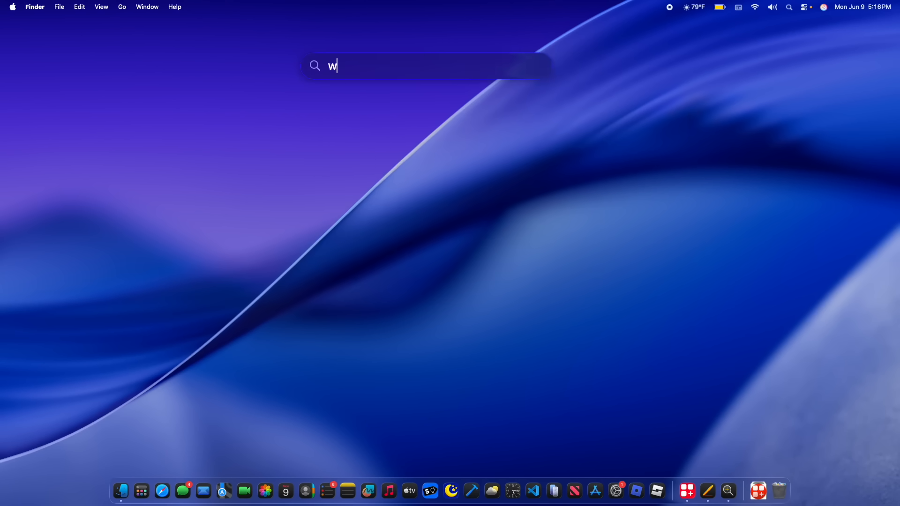
{"action": "type", "text": "s"}
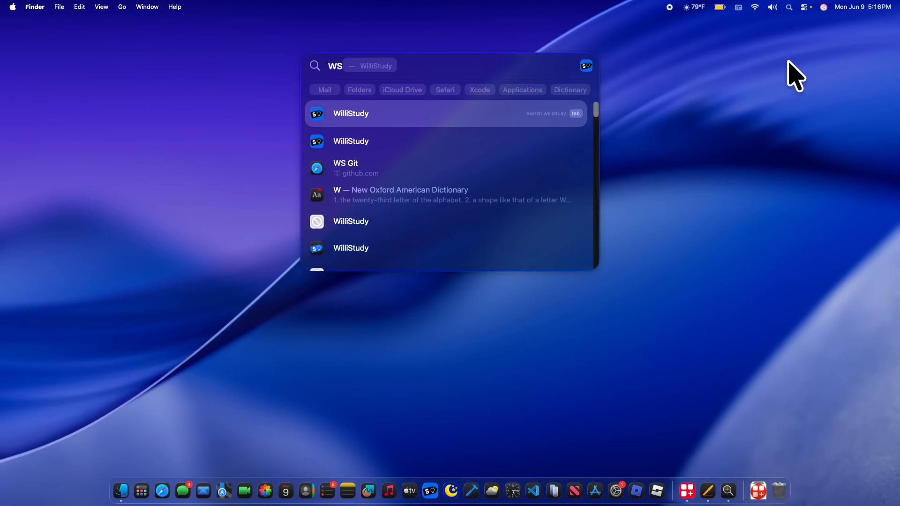
{"action": "mouse_move", "coordinate": [689, 154]}
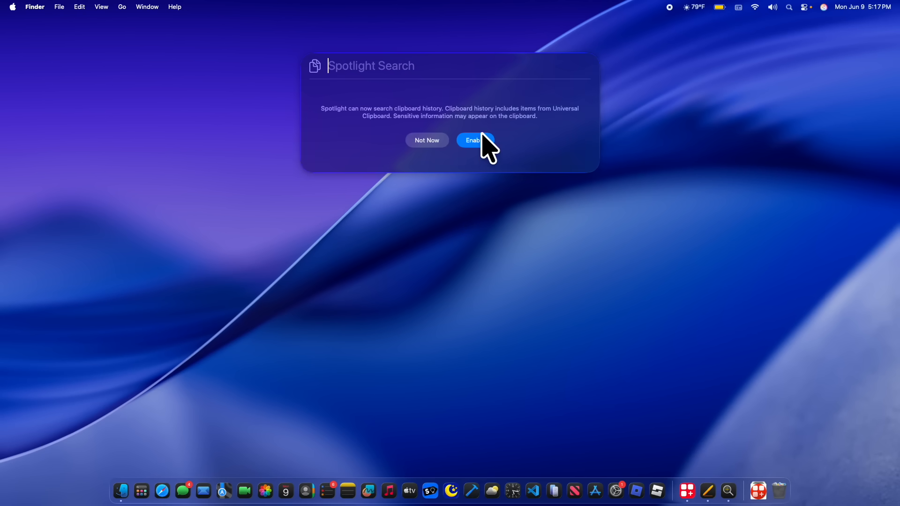
Step: Enable Spotlight clipboard history and type 'hi' and 'bye' so they appear as entries
{"action": "left_click", "coordinate": [476, 140]}
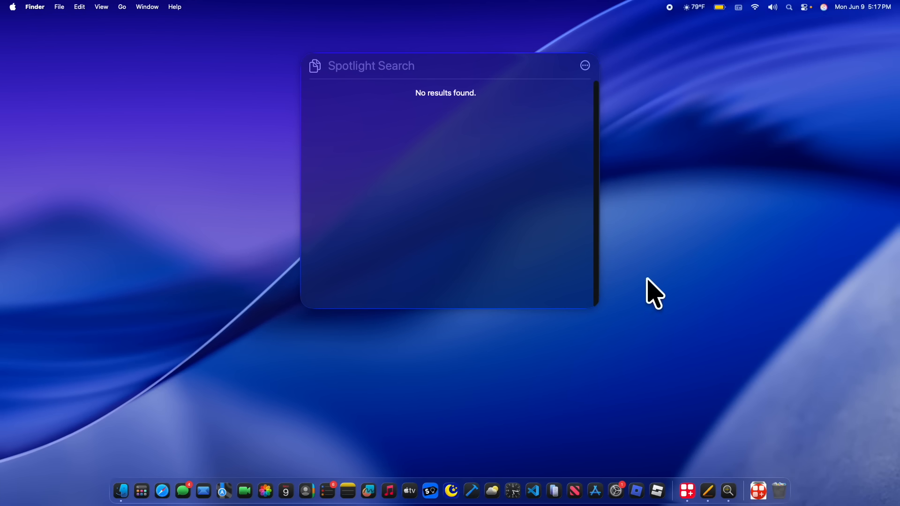
{"action": "mouse_move", "coordinate": [644, 165]}
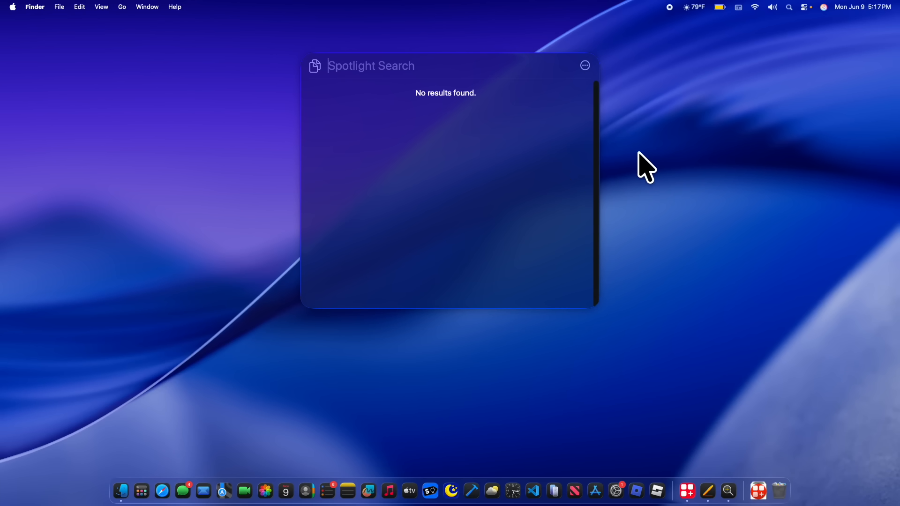
{"action": "type", "text": "he"}
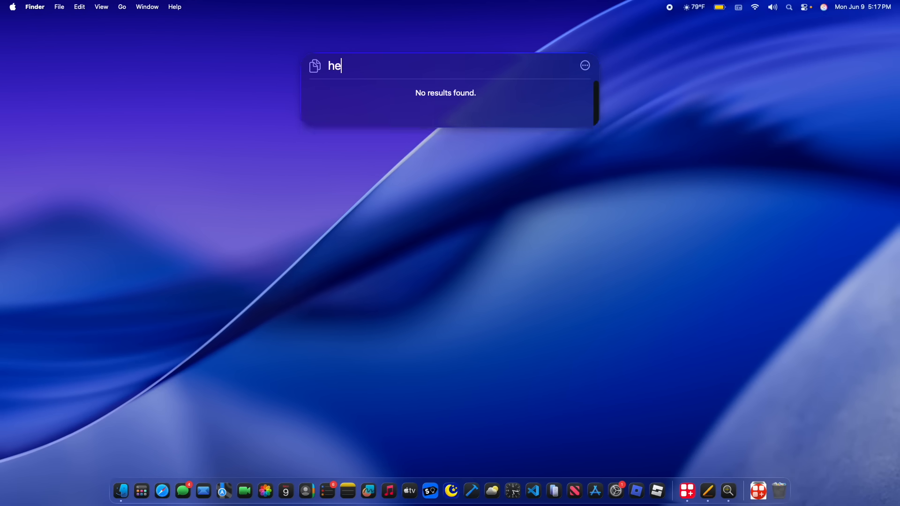
{"action": "type", "text": "hi"}
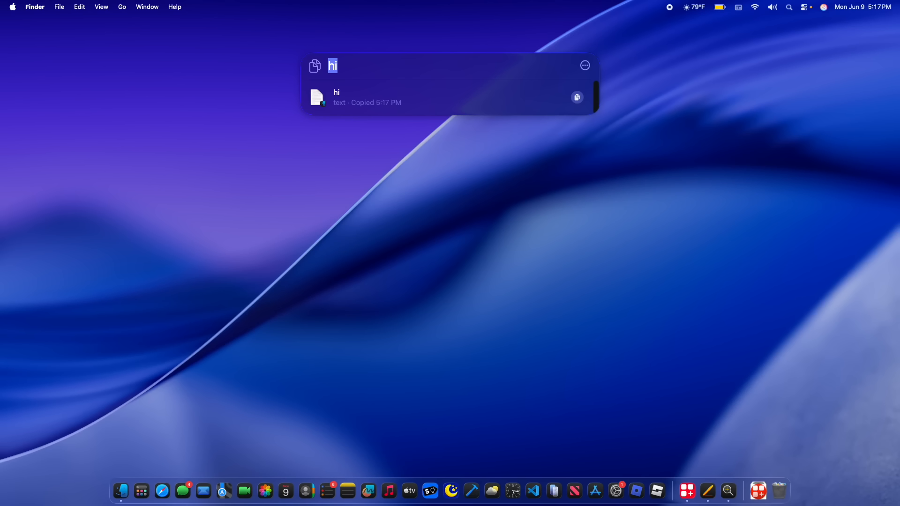
{"action": "type", "text": "bye"}
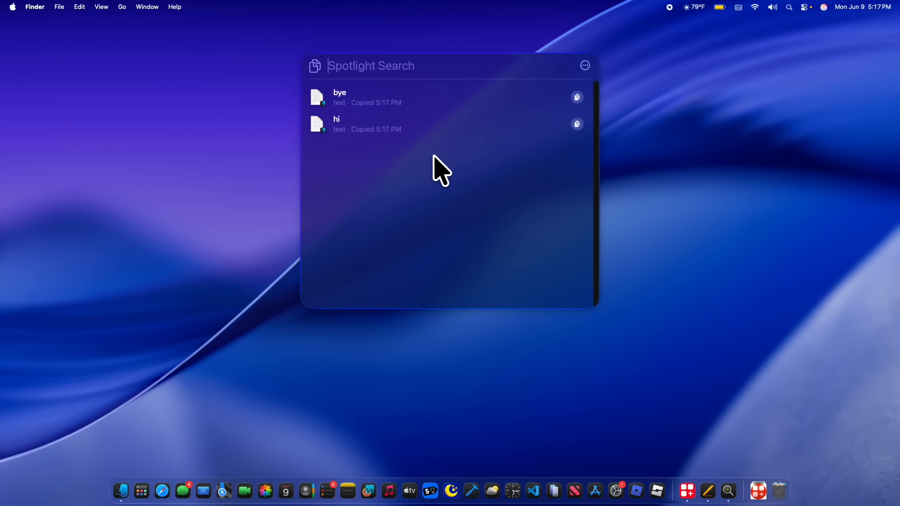
{"action": "mouse_move", "coordinate": [611, 105]}
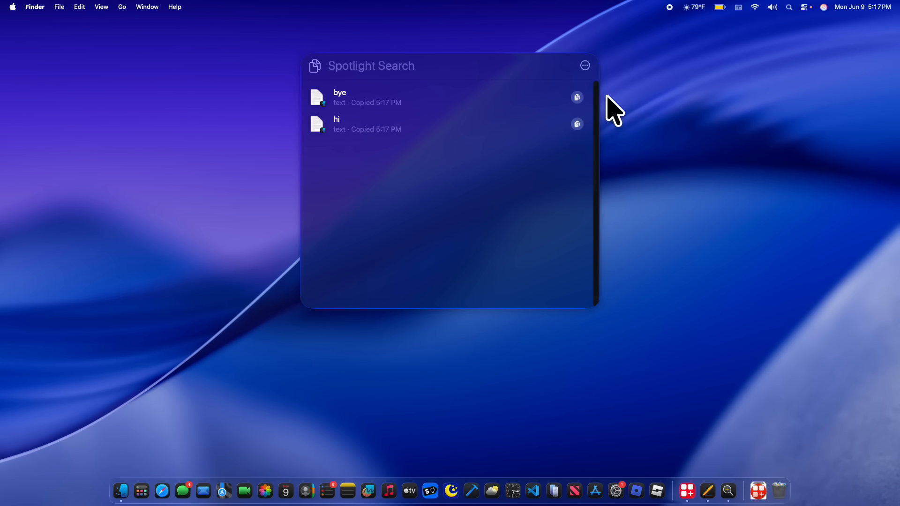
{"action": "mouse_move", "coordinate": [372, 136]}
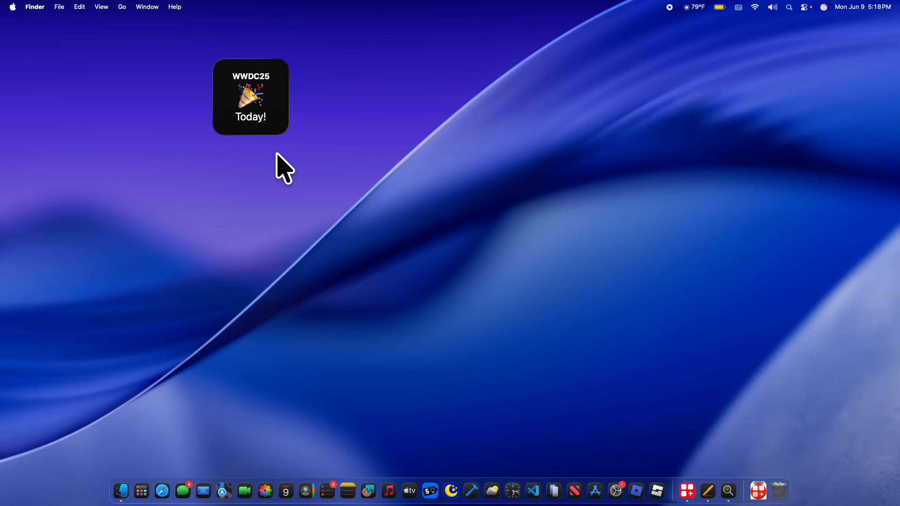
{"action": "mouse_move", "coordinate": [246, 56]}
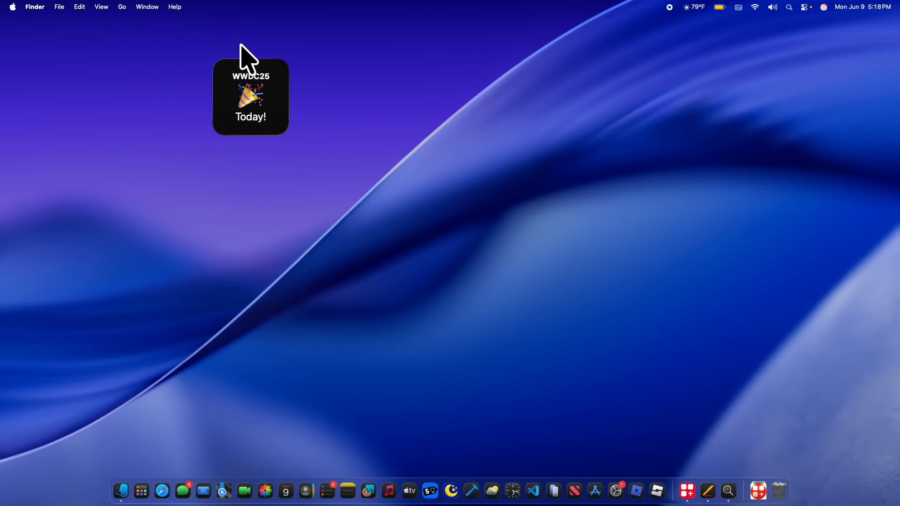
{"action": "mouse_move", "coordinate": [214, 155]}
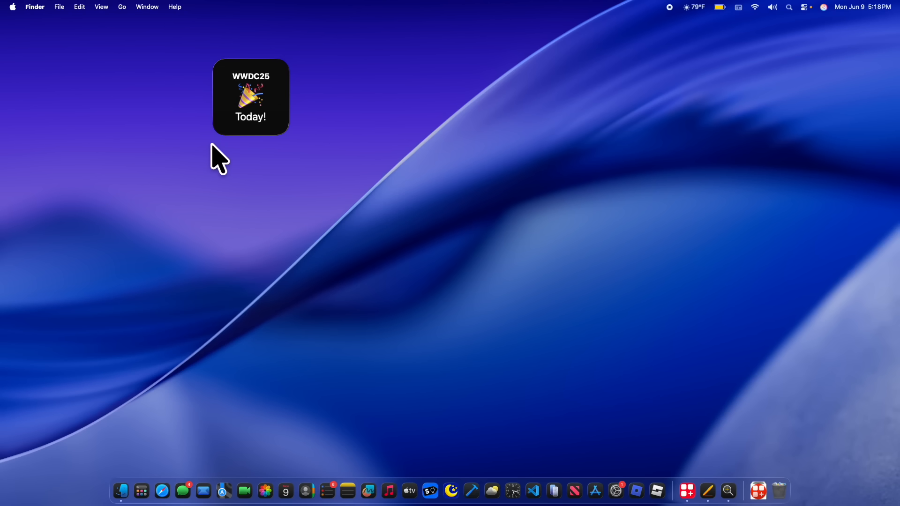
{"action": "mouse_move", "coordinate": [226, 116]}
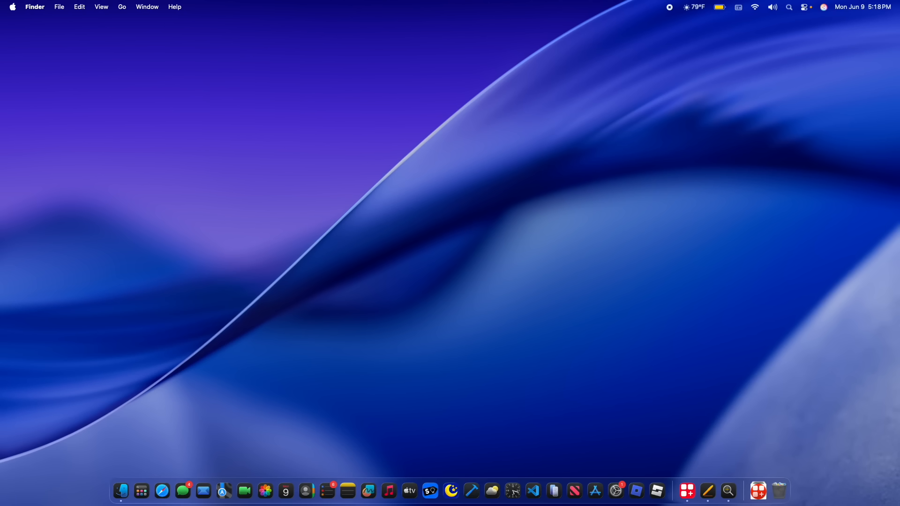
{"action": "mouse_move", "coordinate": [303, 224]}
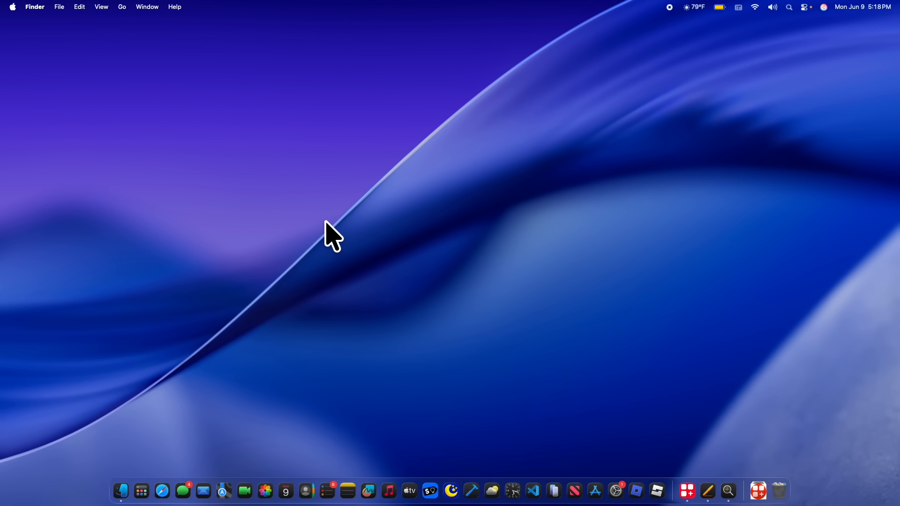
{"action": "mouse_move", "coordinate": [334, 244]}
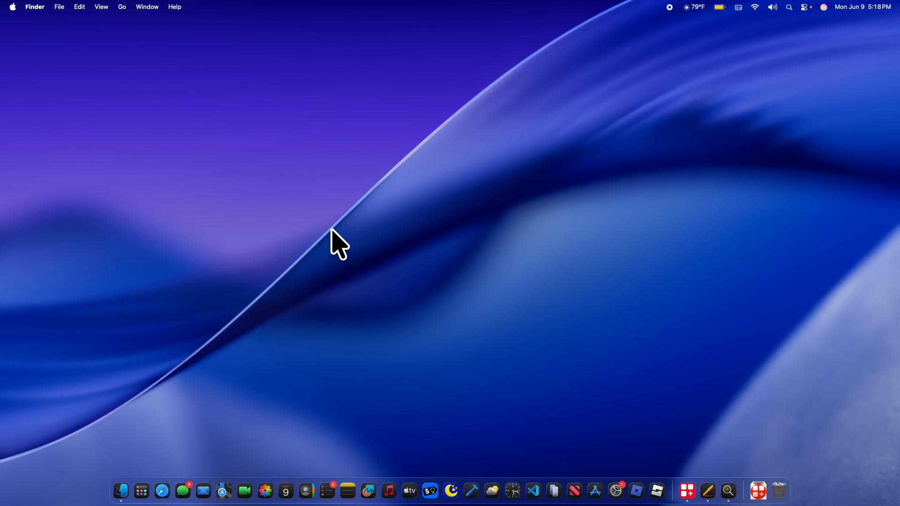
{"action": "mouse_move", "coordinate": [466, 303]}
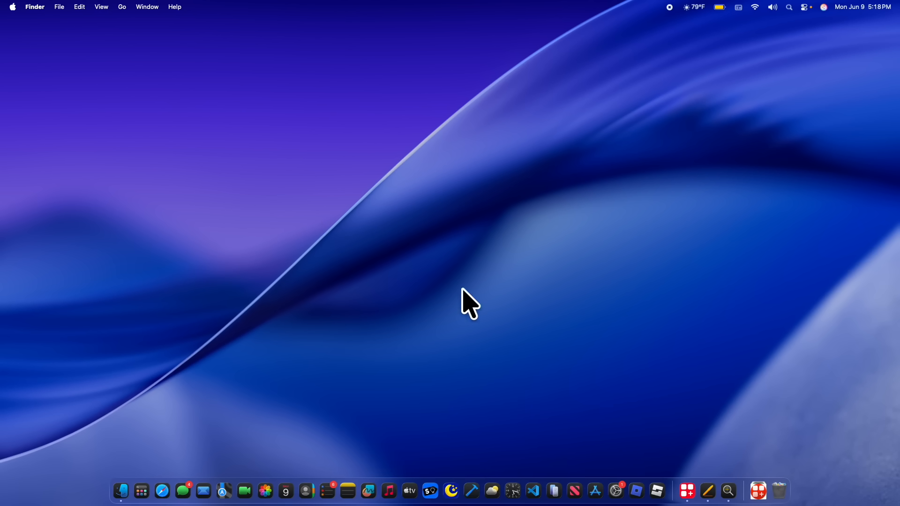